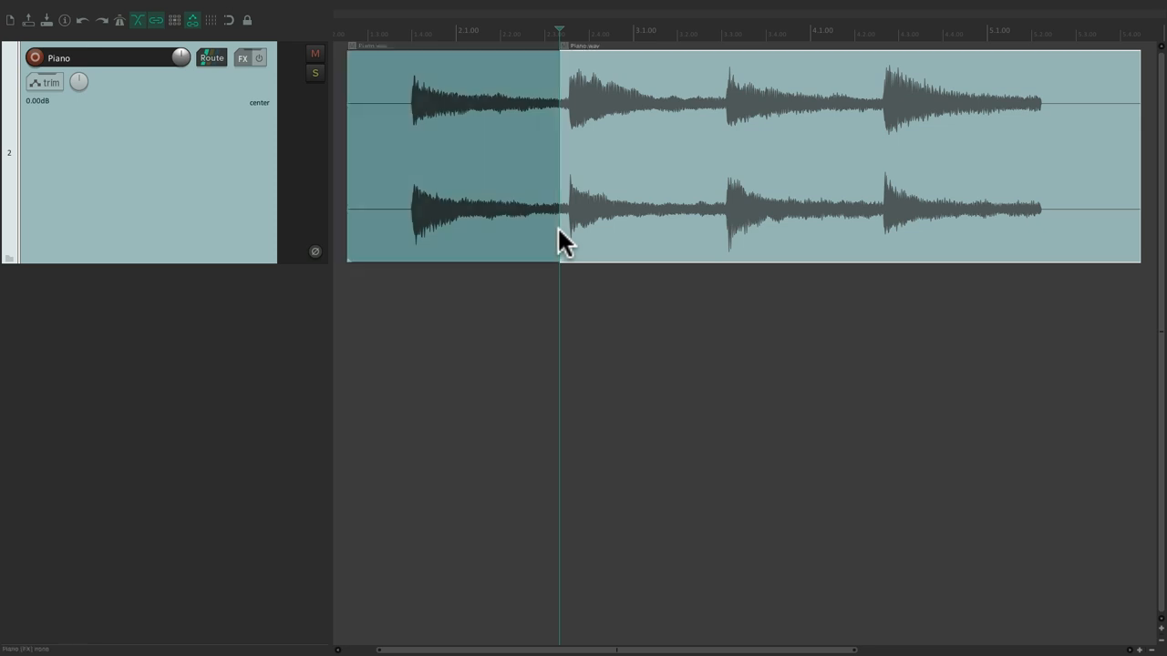
- Cut the Piano.wav item at several points, then undo so it is one item again
drag(561, 242, 716, 242)
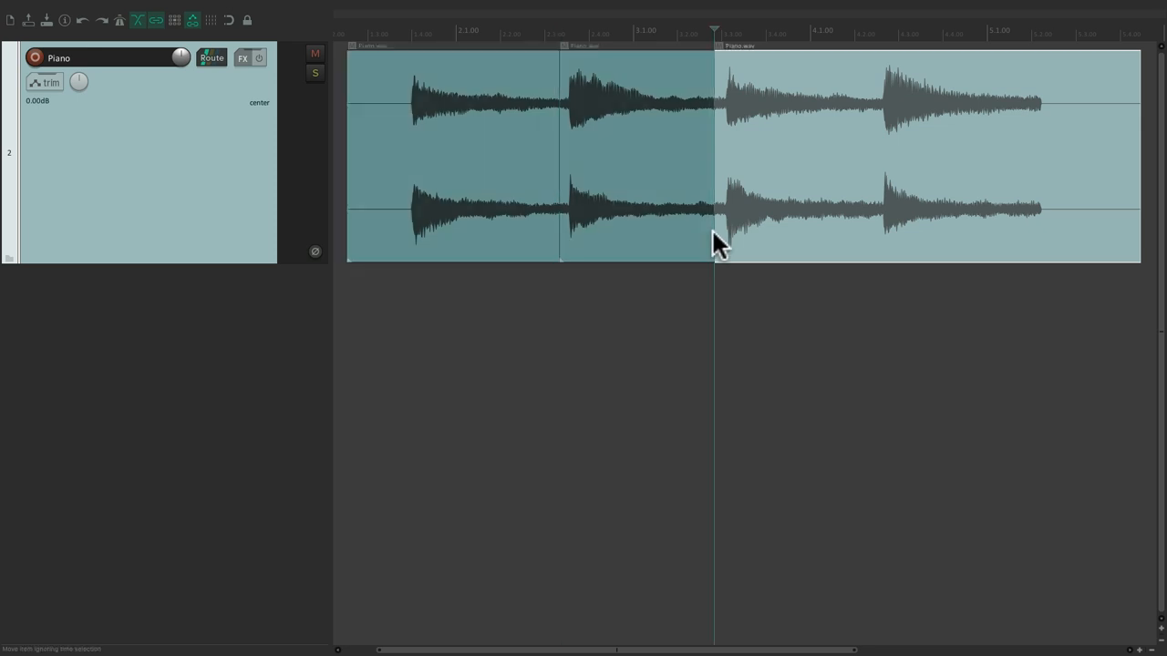
click(633, 146)
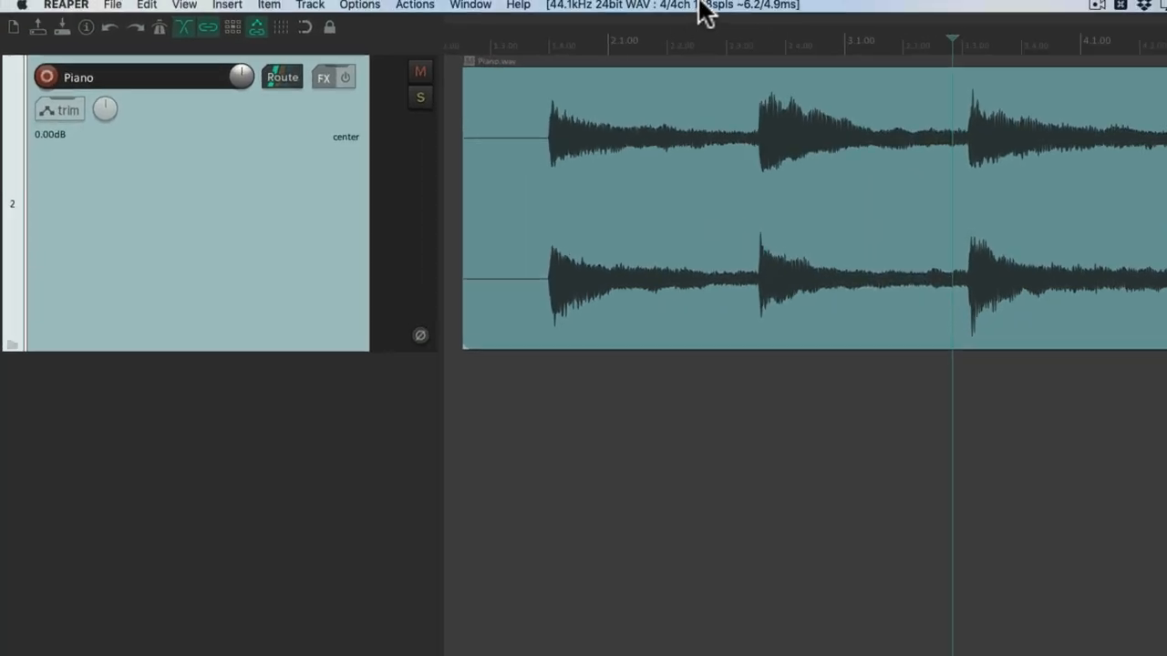
- Browse the full action list and select File: New project to see its Cmd+N shortcut
click(415, 8)
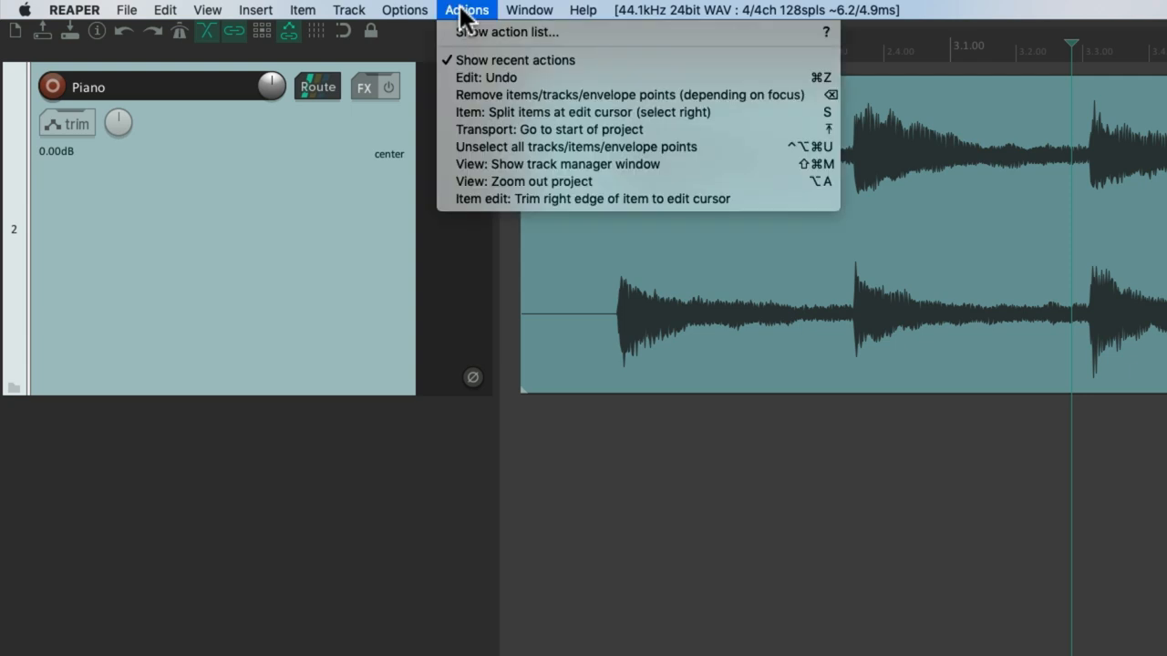
mouse_move(505, 32)
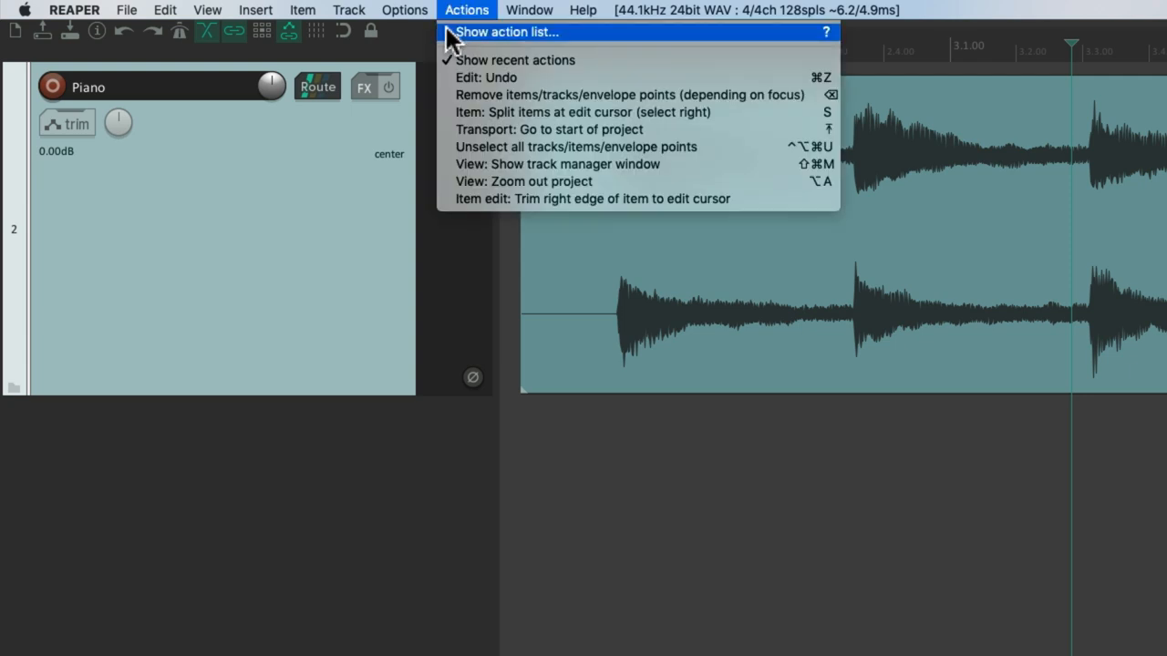
click(507, 32)
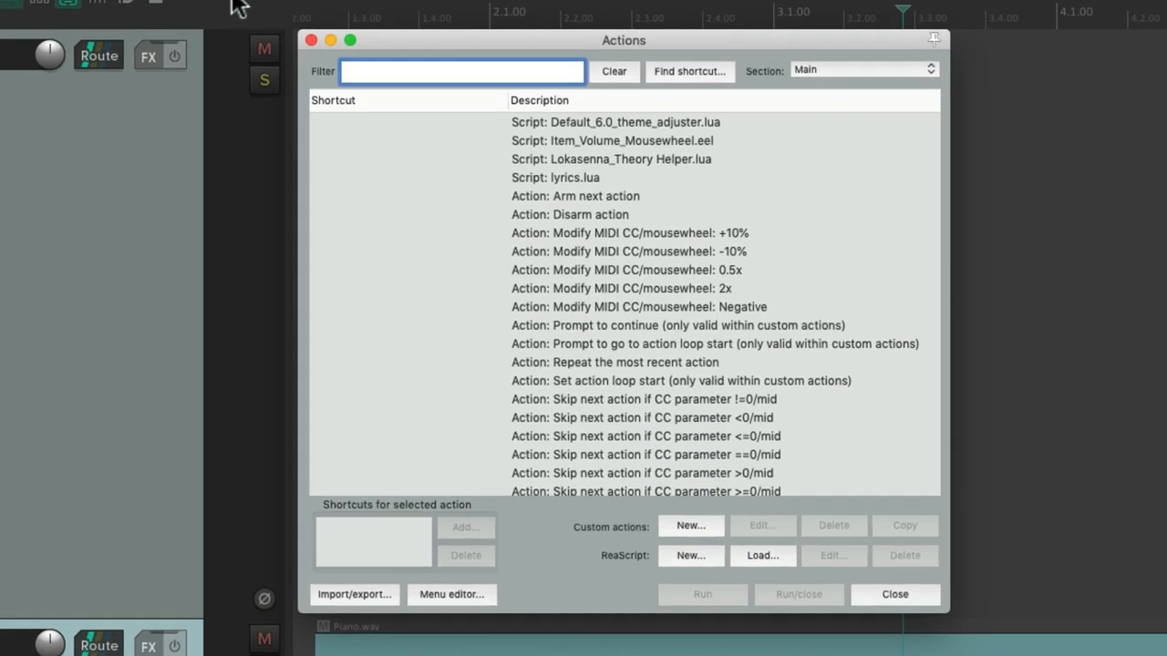
mouse_move(647, 196)
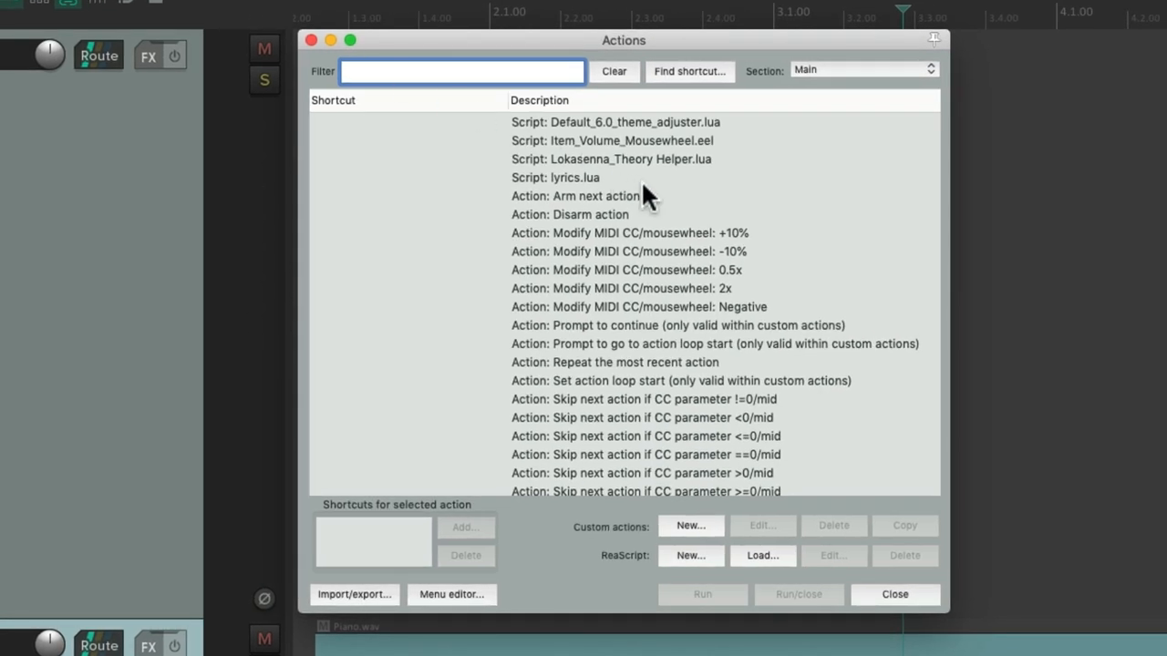
scroll(down, 3)
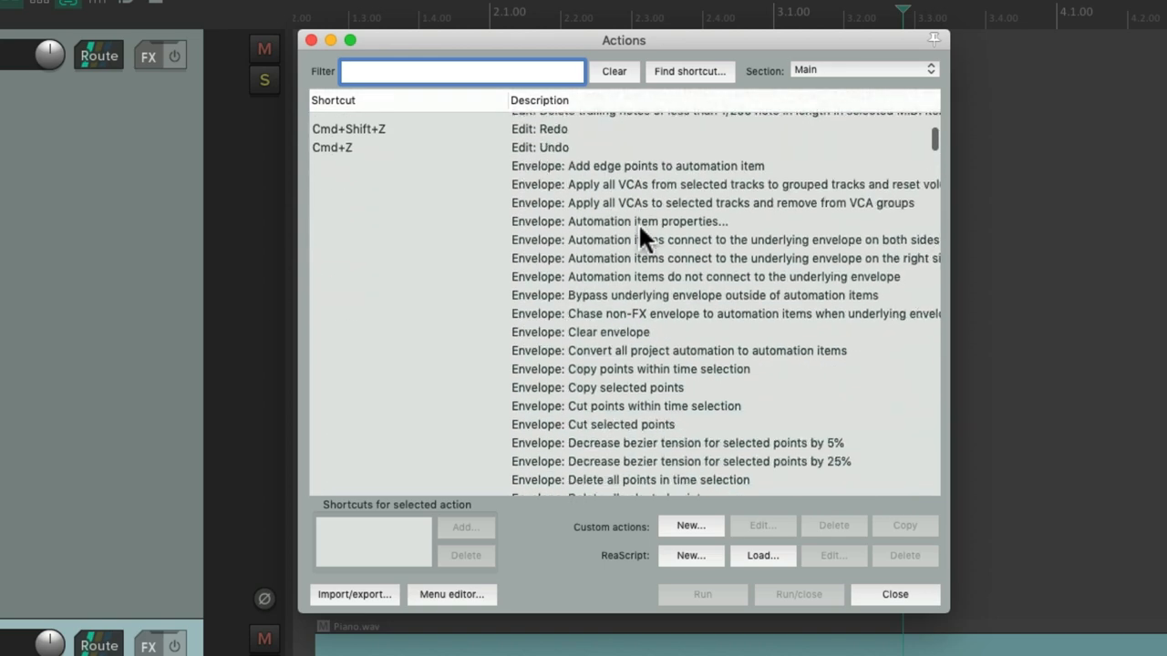
scroll(down, 3)
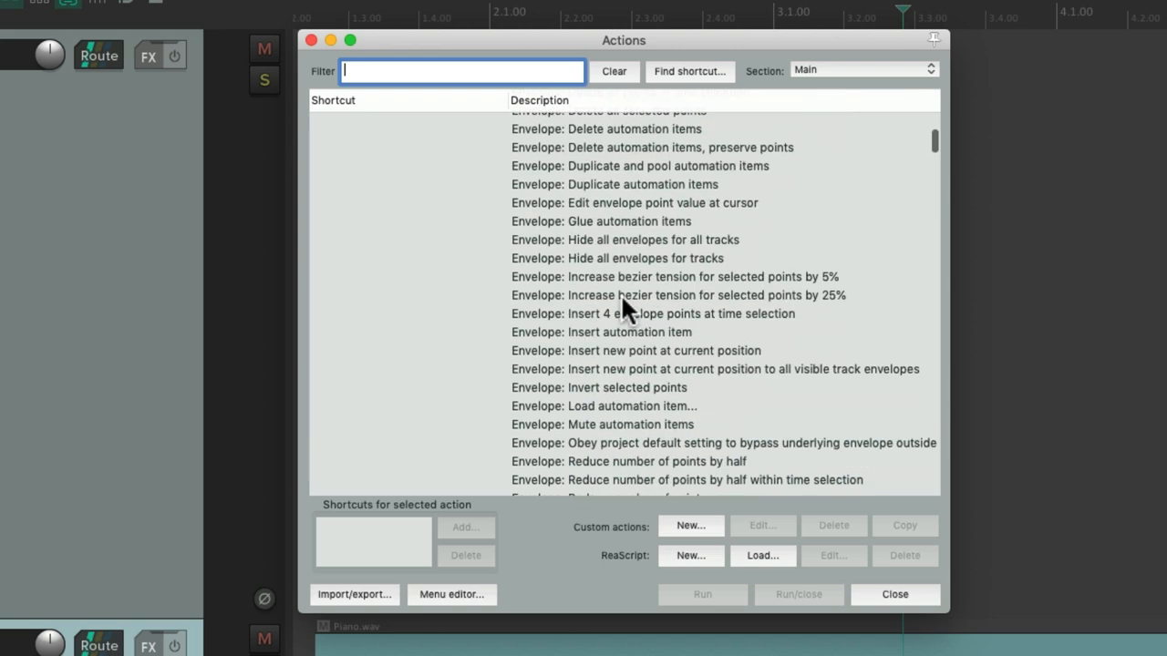
scroll(down, 3)
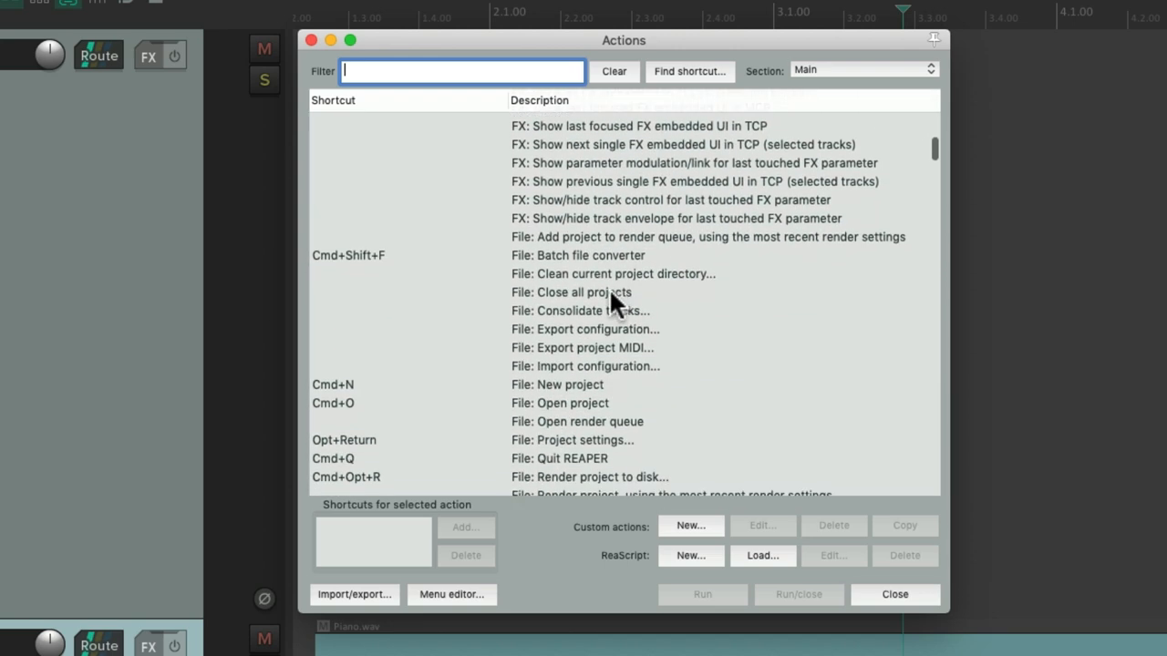
click(557, 384)
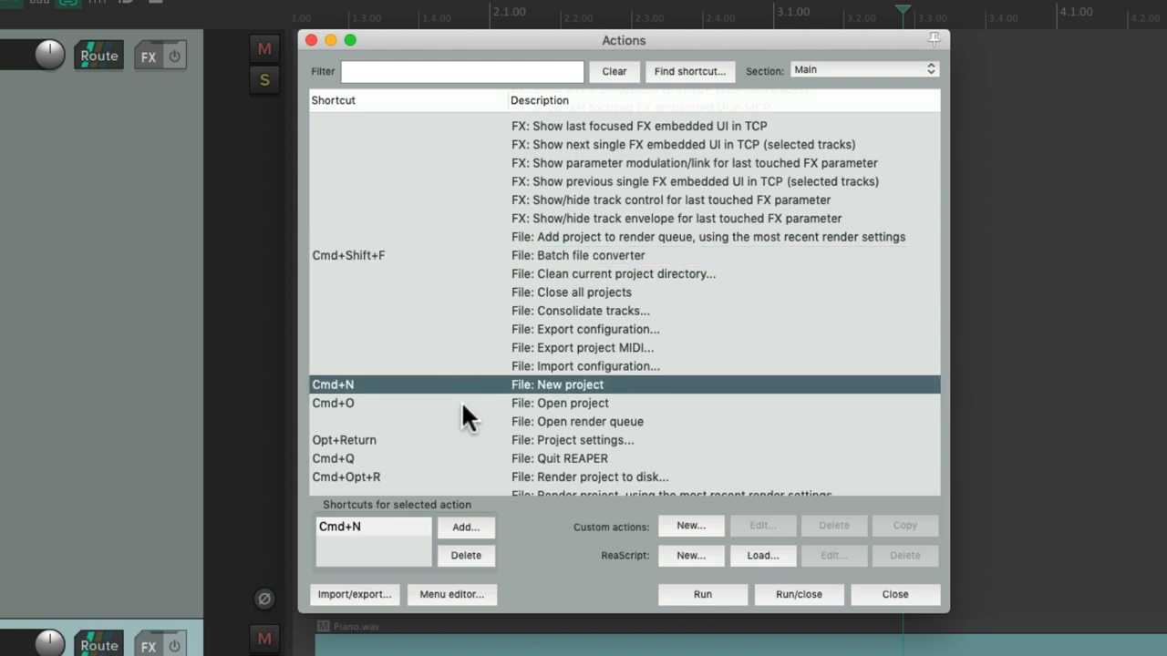
click(560, 403)
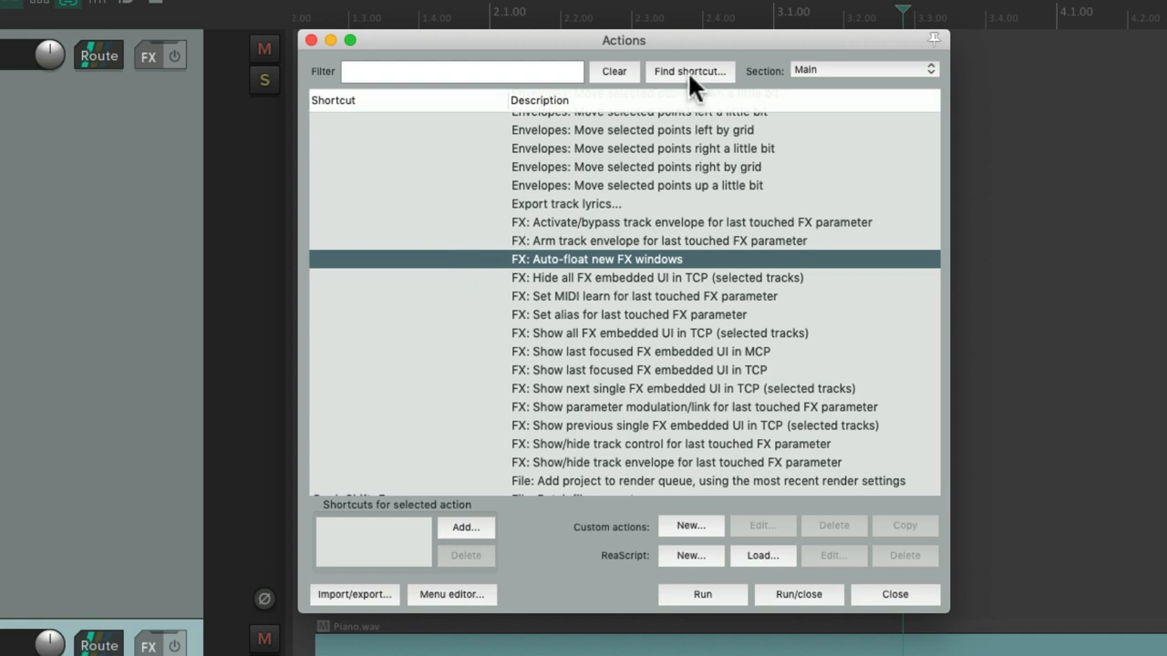
click(690, 71)
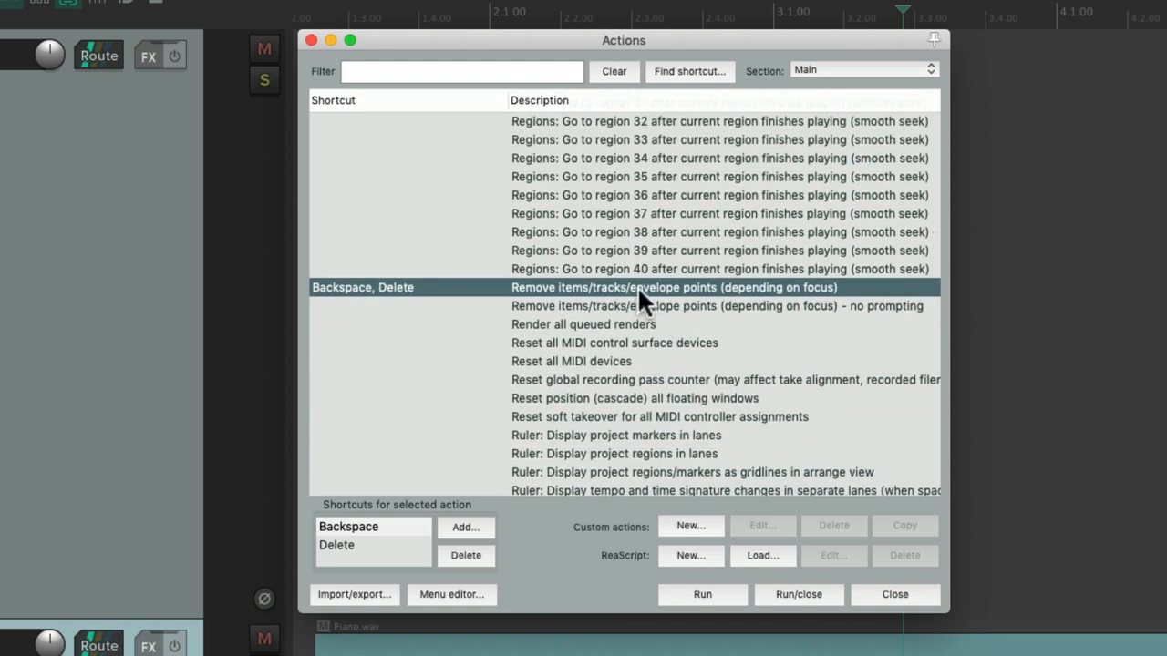
mouse_move(672, 306)
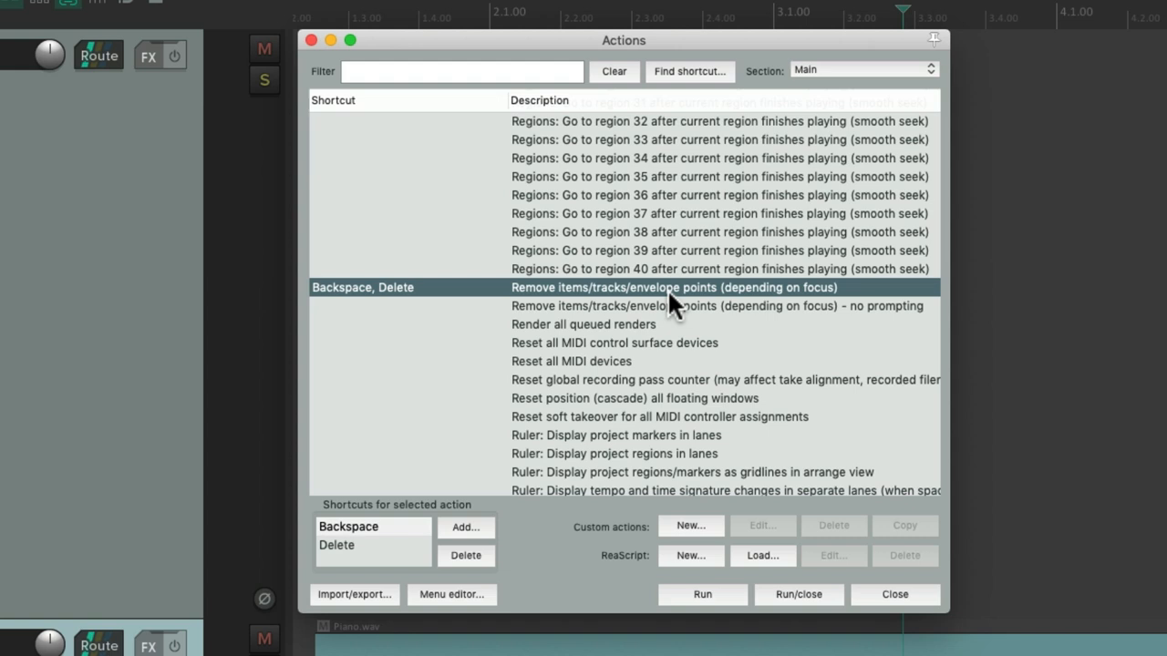
mouse_move(370, 552)
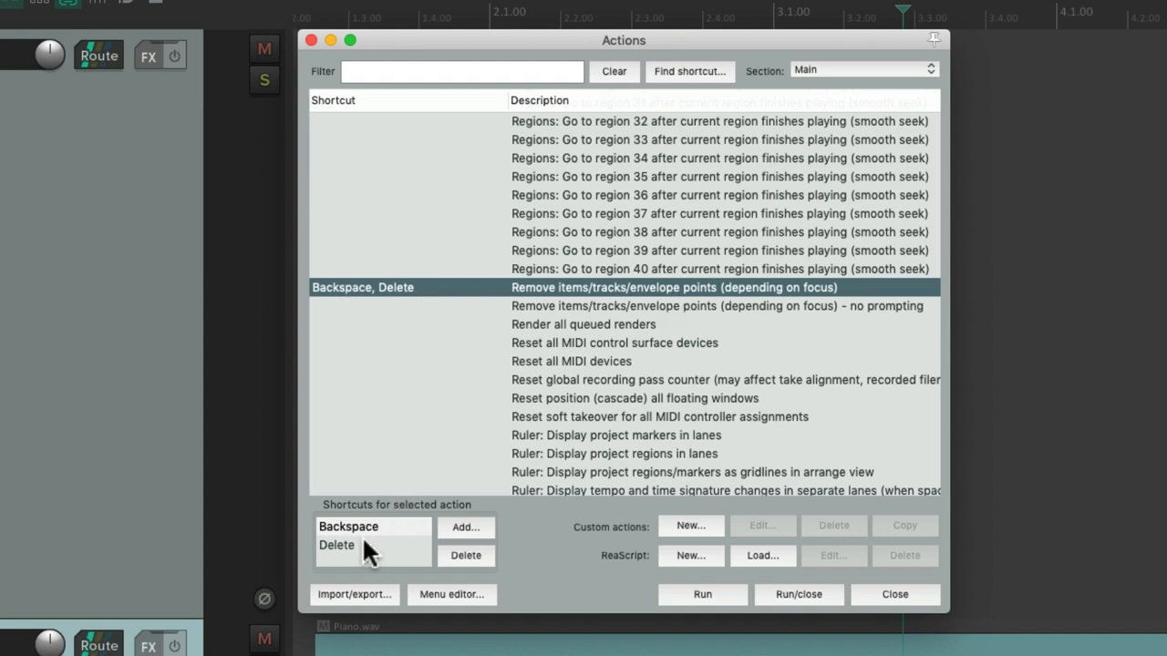
mouse_move(454, 536)
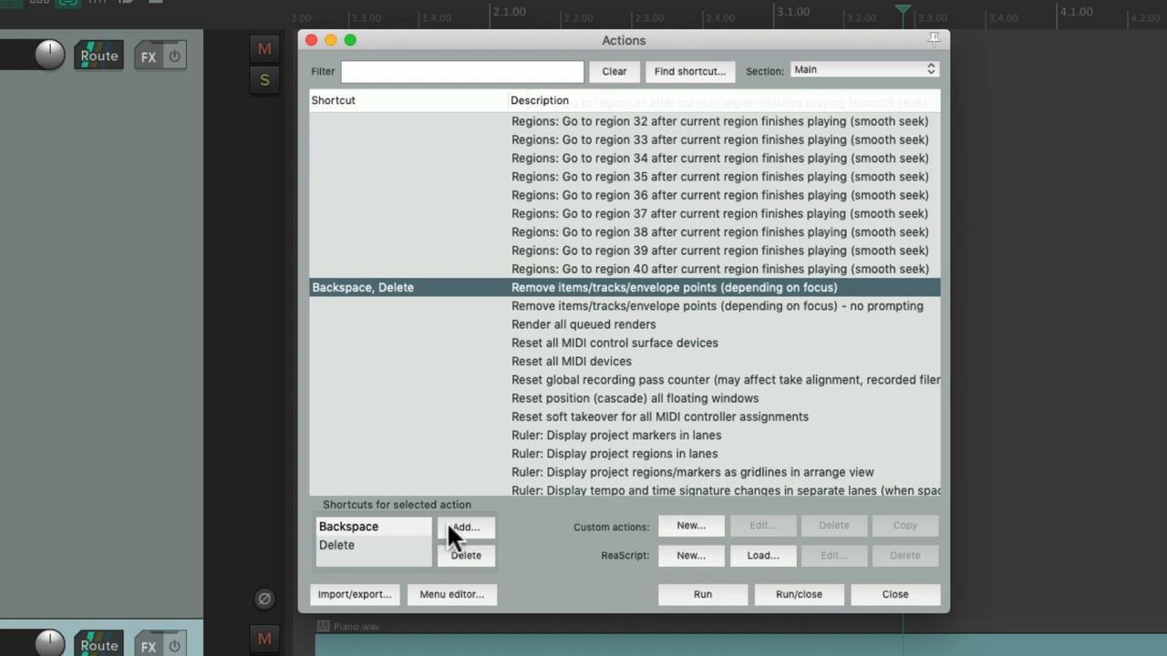
click(465, 527)
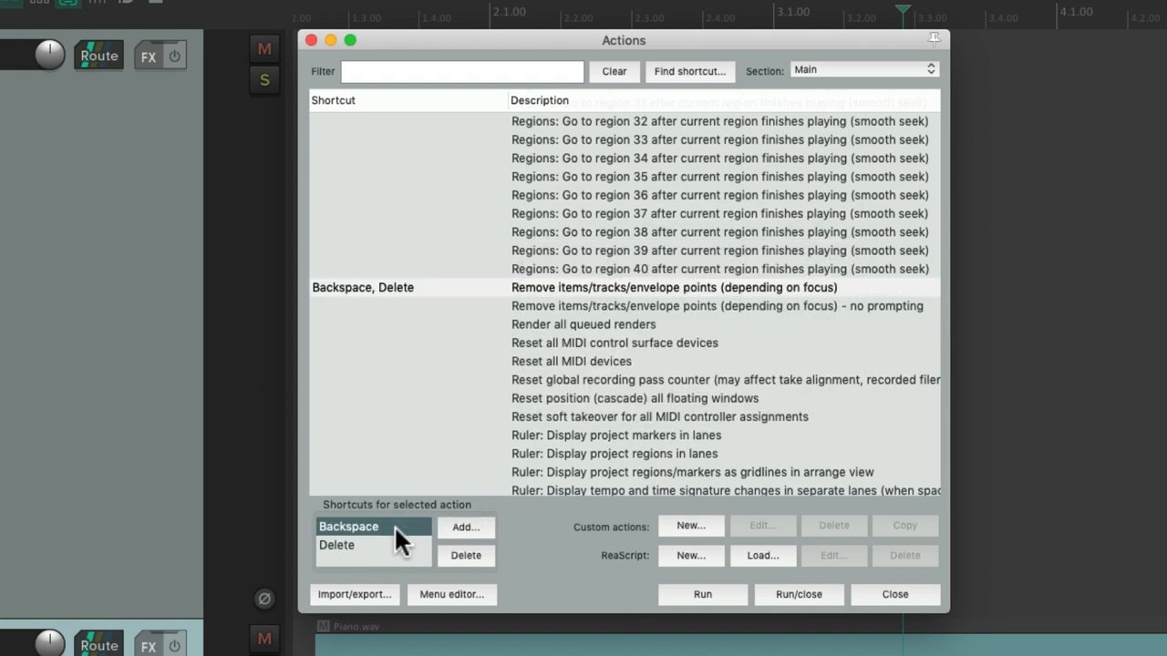
click(336, 545)
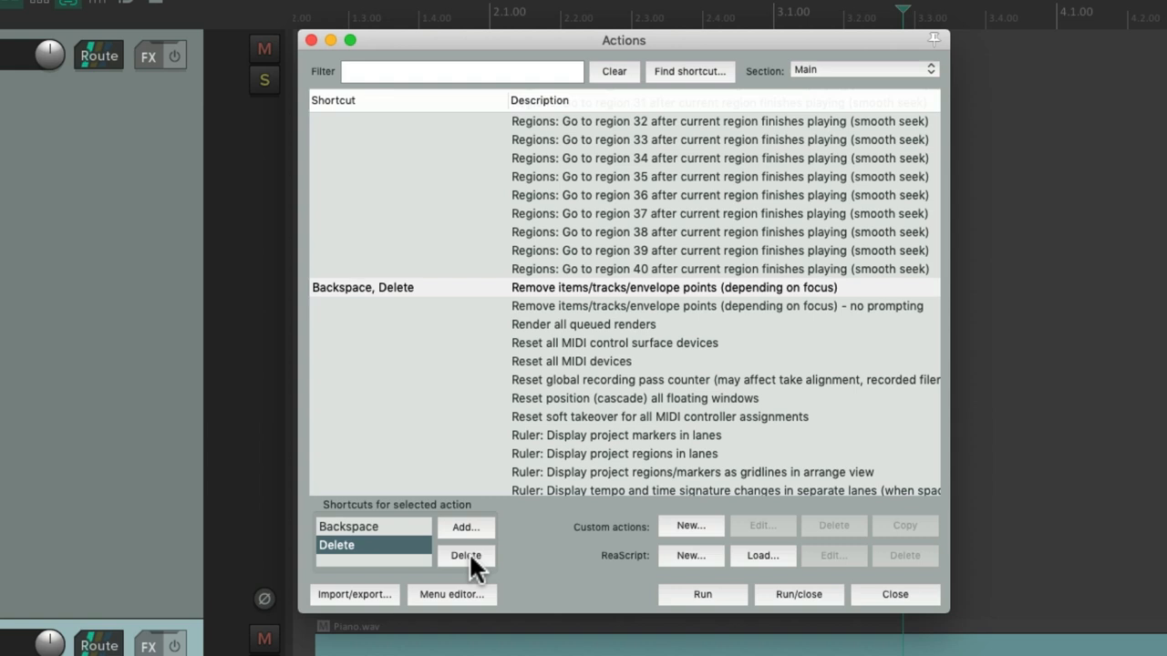
click(465, 527)
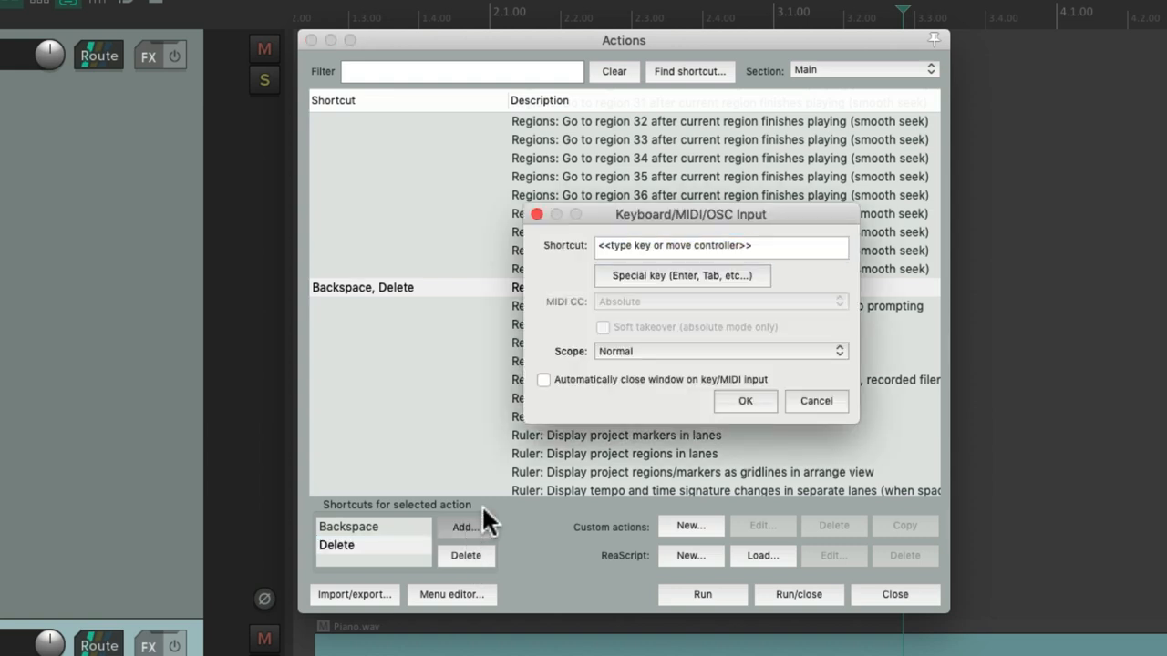
mouse_move(657, 415)
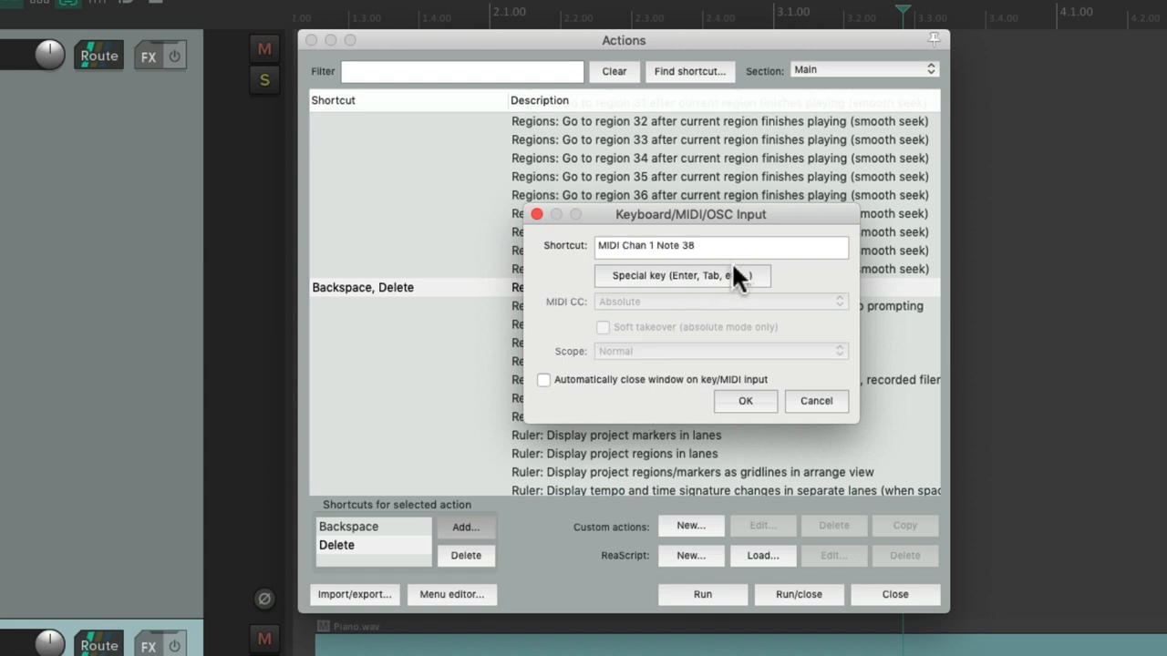
mouse_move(805, 403)
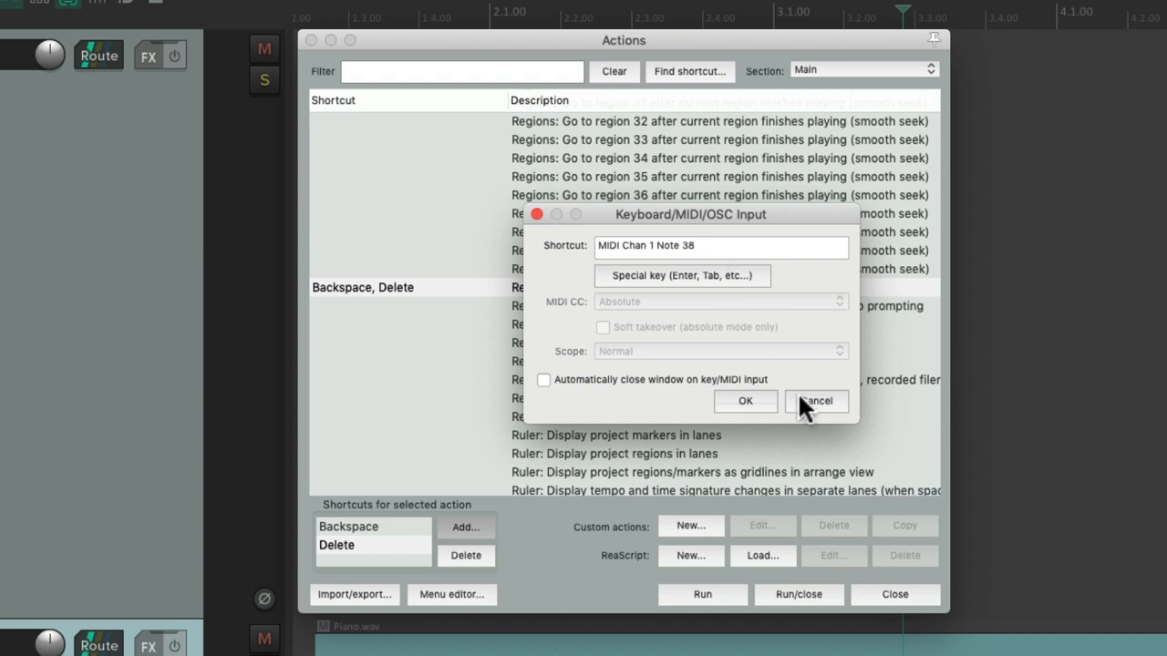
click(815, 401)
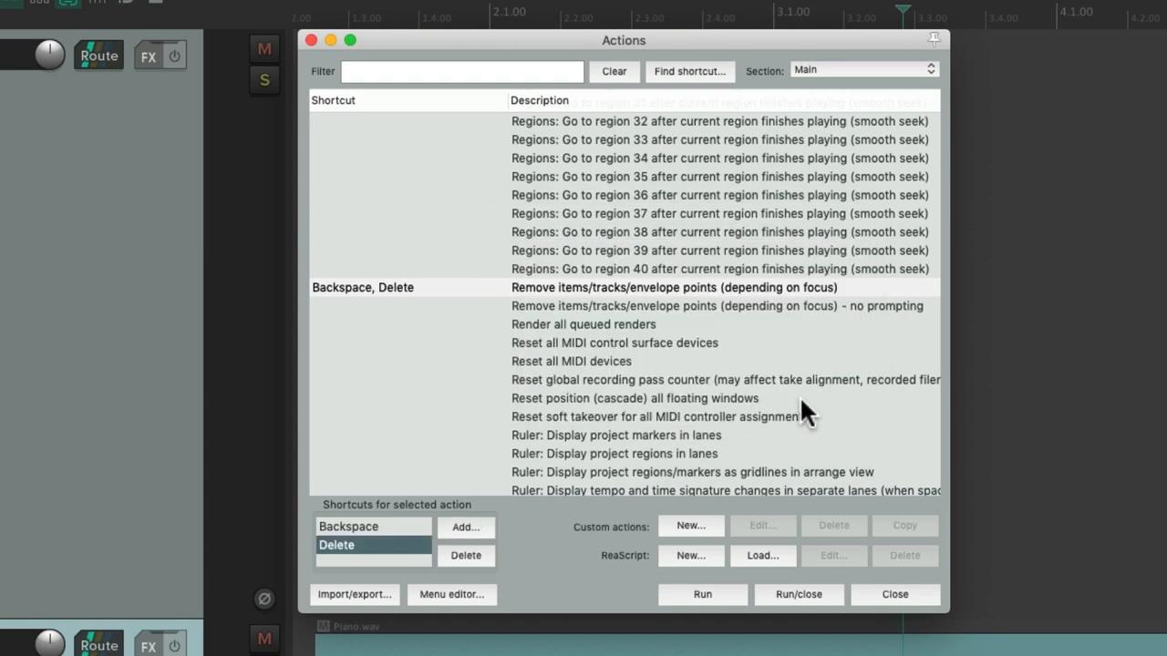
- Filter the action list by 'zoom', then change the filter to 'trim'
click(462, 71)
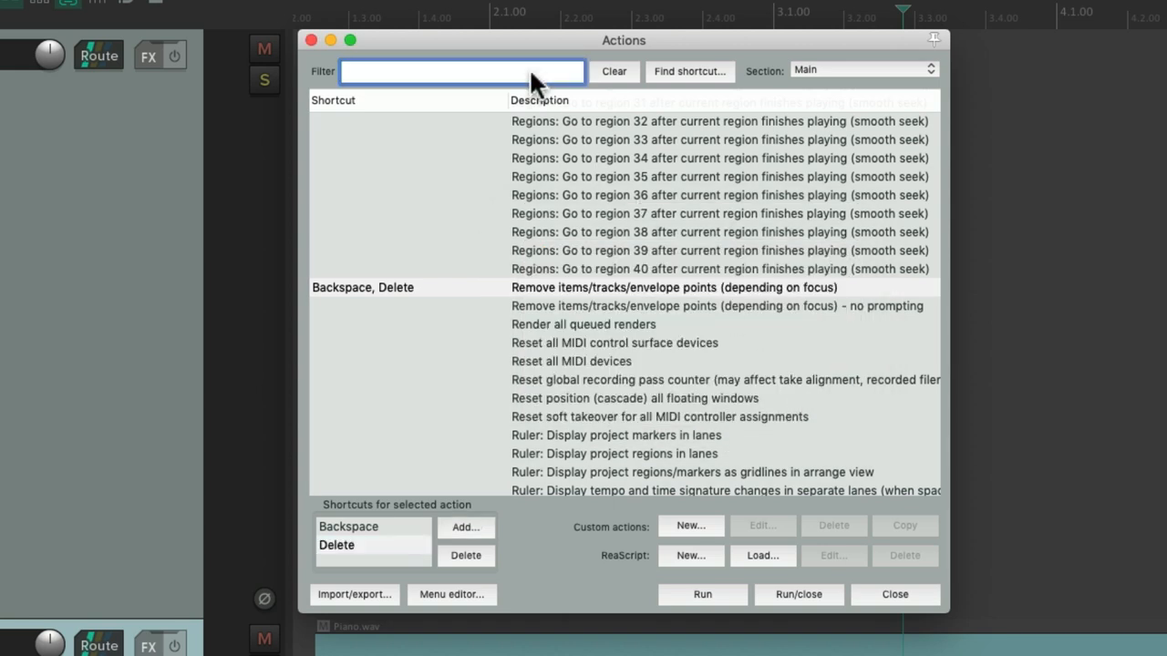
click(460, 71)
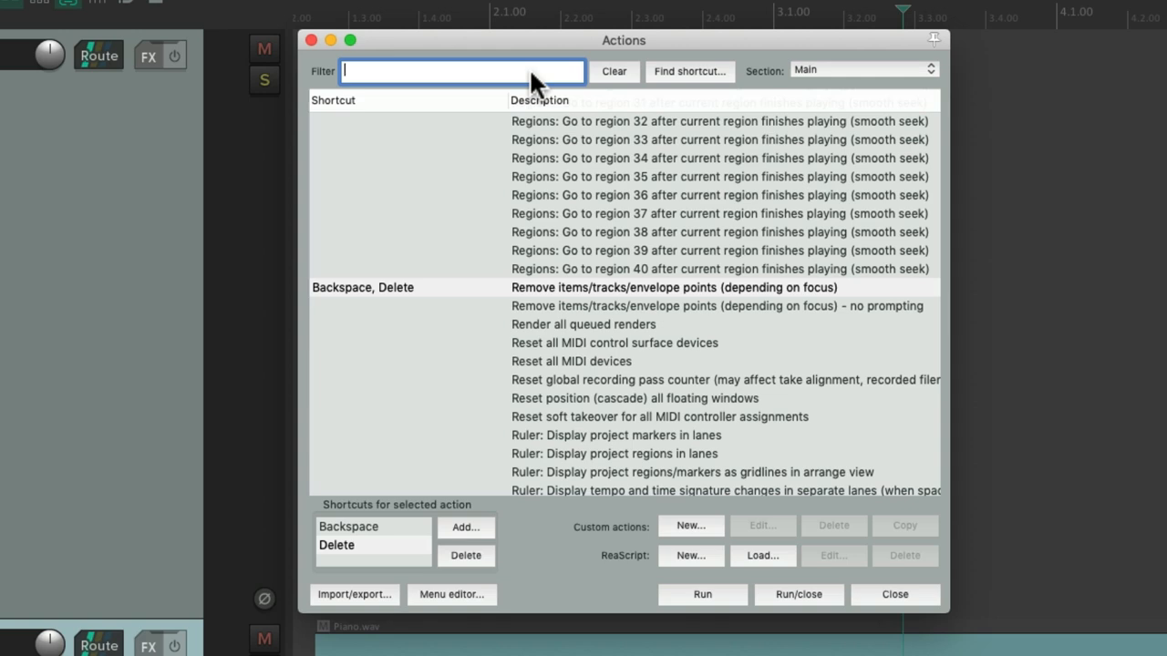
text(zoom)
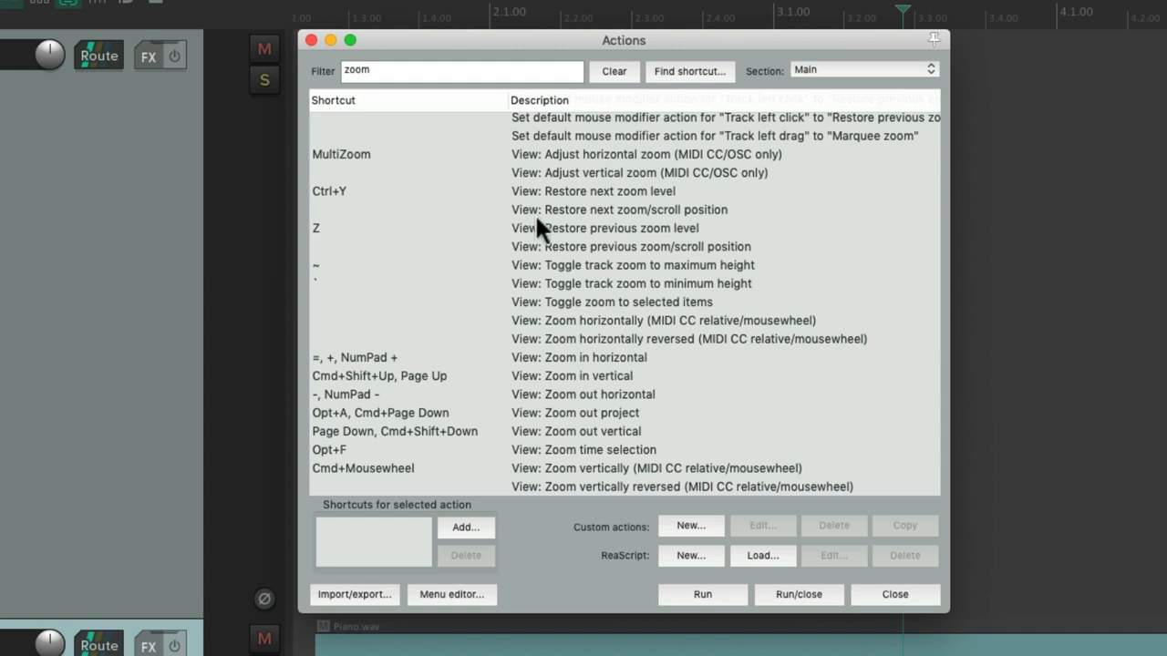
mouse_move(607, 246)
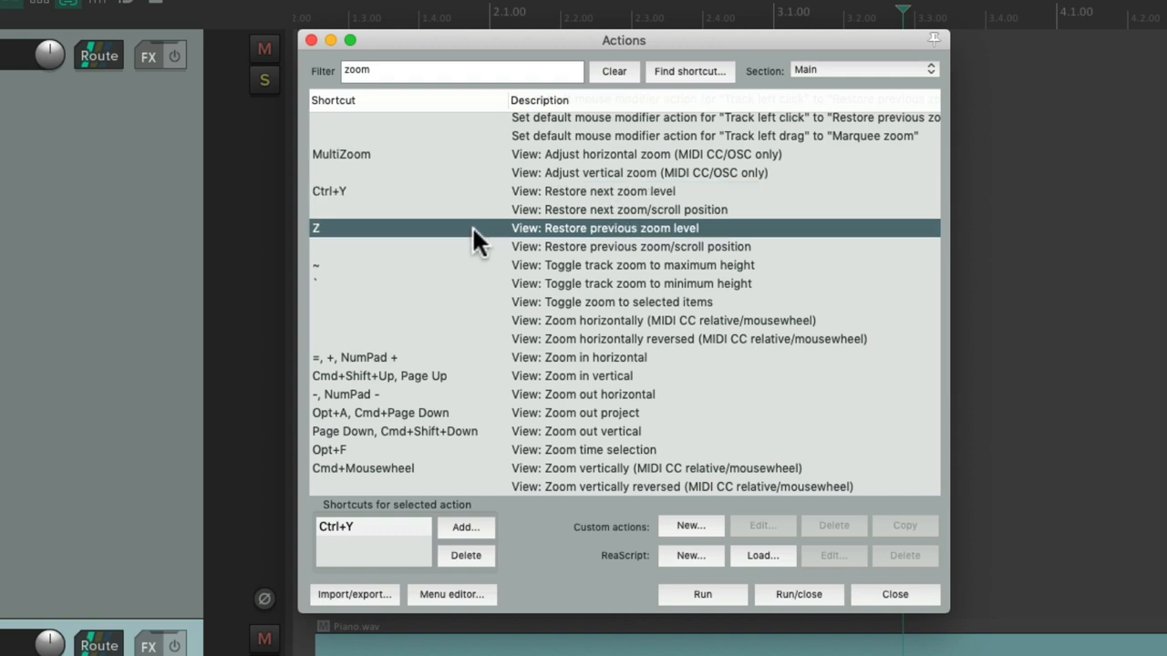
click(670, 320)
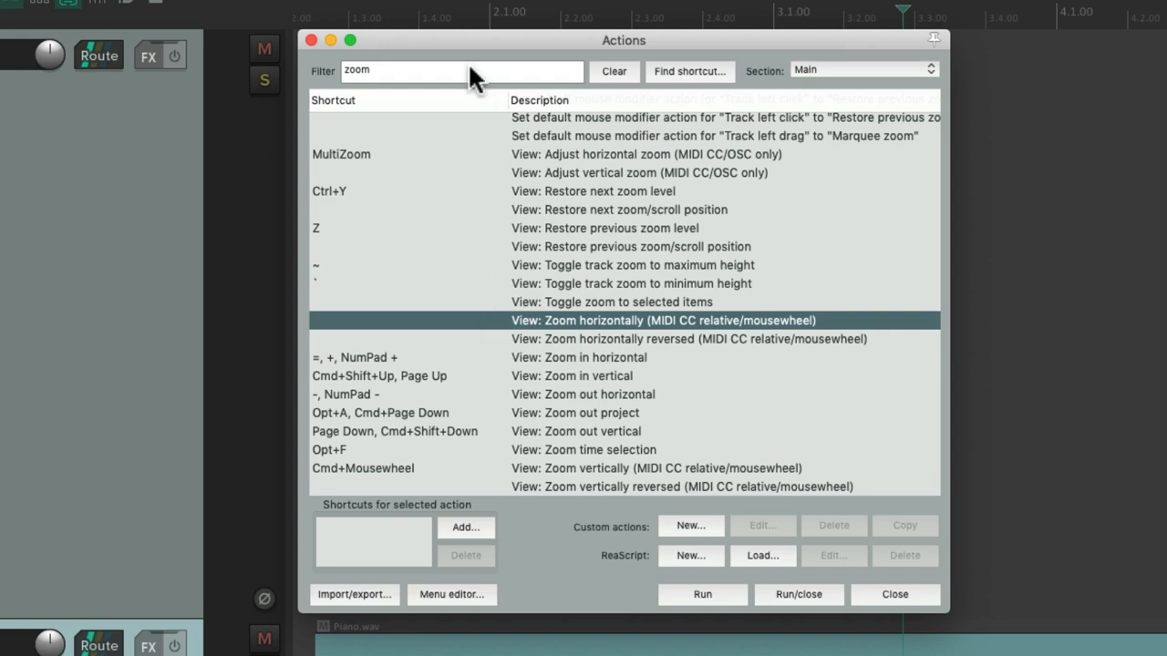
text(trim)
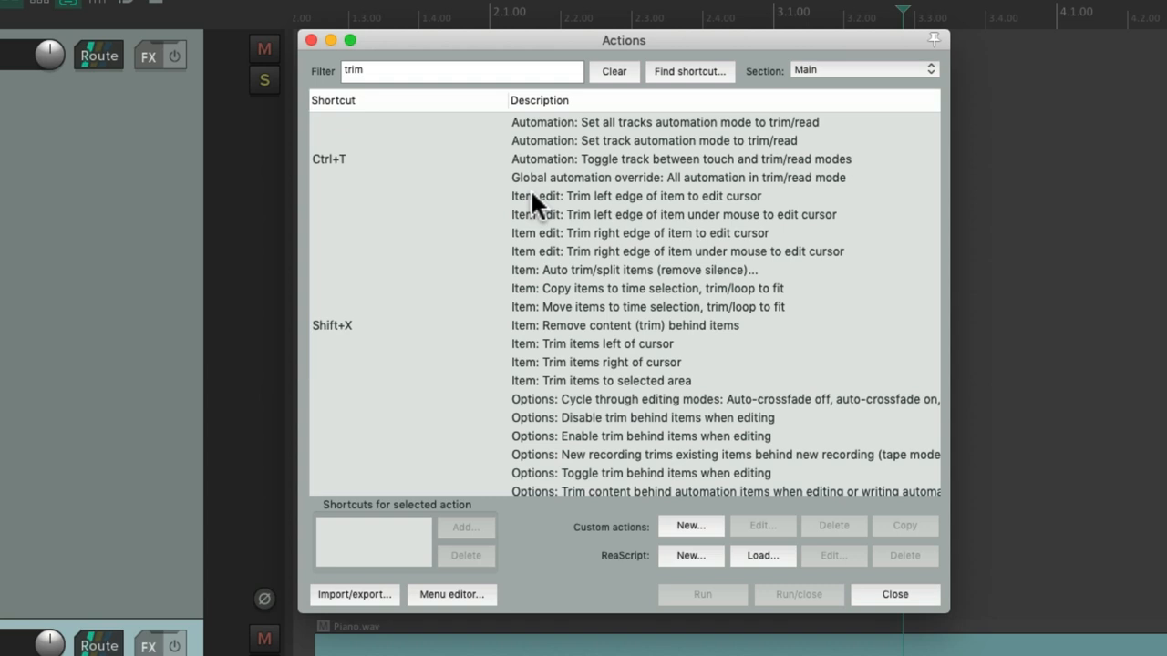
- Run 'Item edit: Trim right edge of item to edit cursor' on the Piano.wav item
click(635, 196)
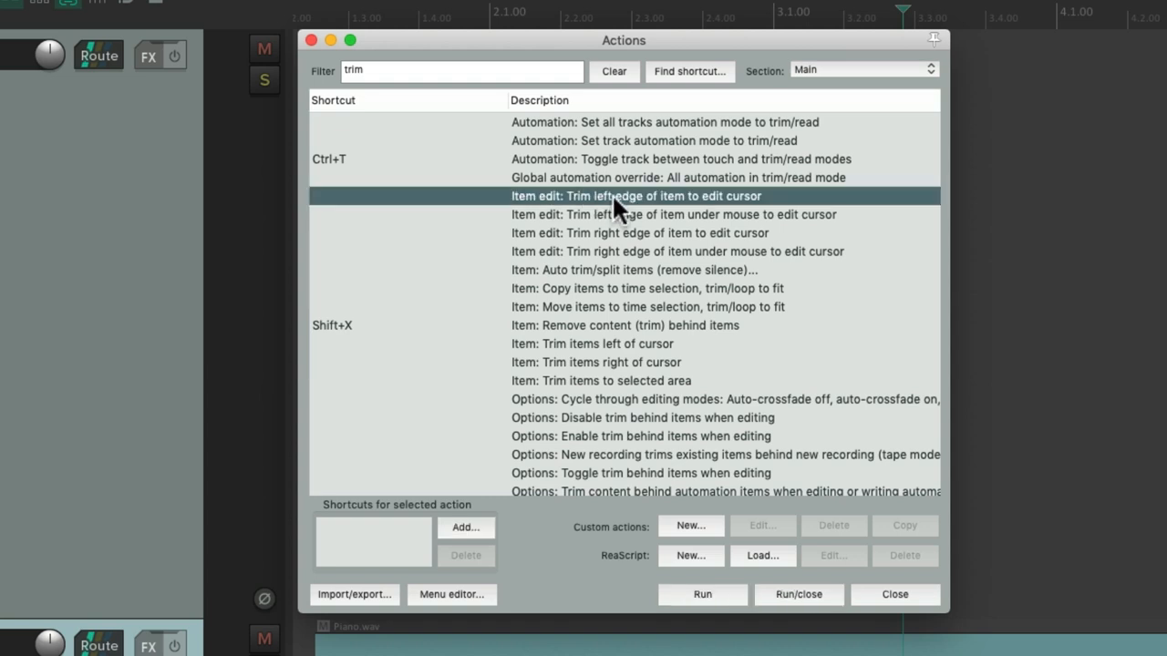
mouse_move(618, 211)
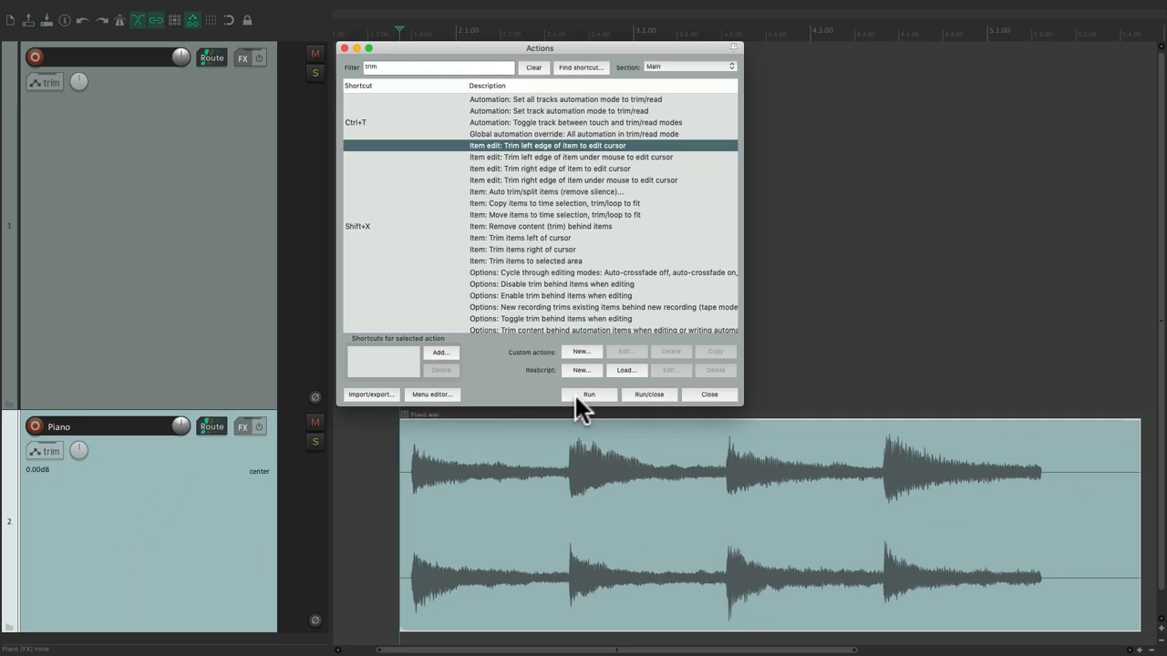
mouse_move(389, 509)
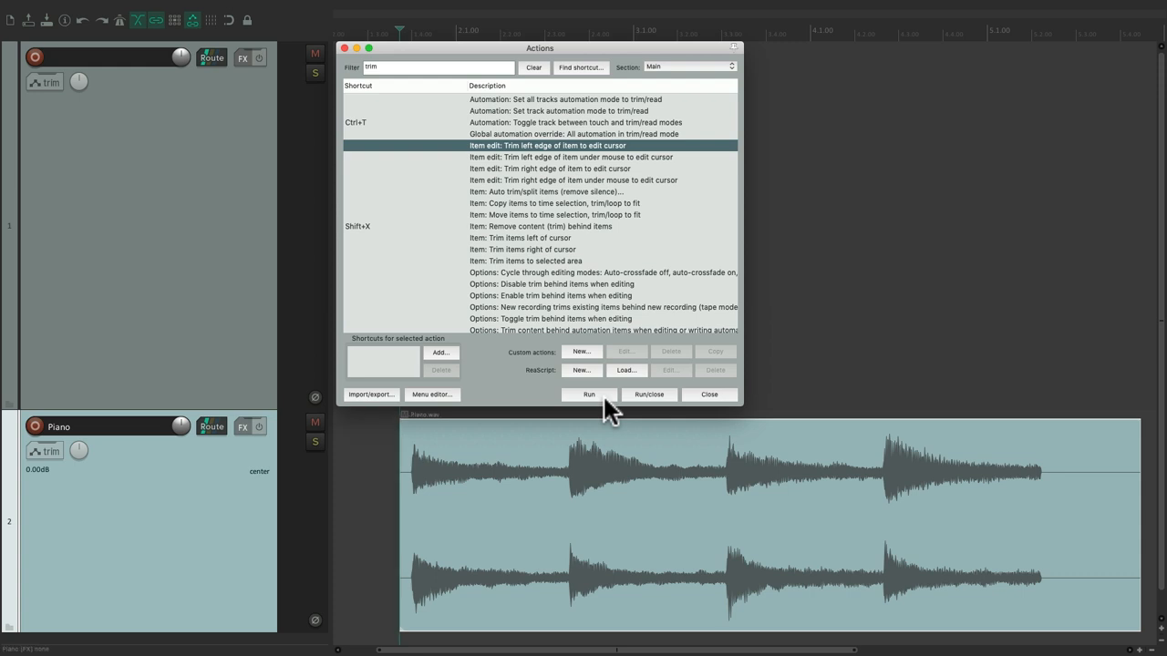
mouse_move(590, 401)
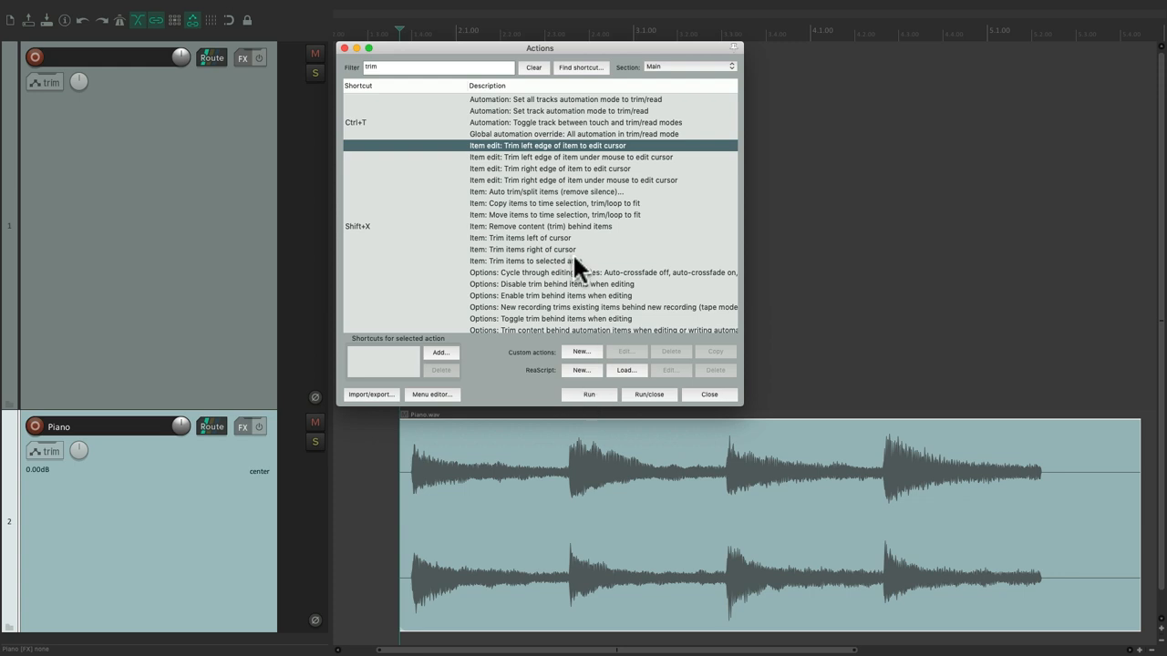
mouse_move(532, 464)
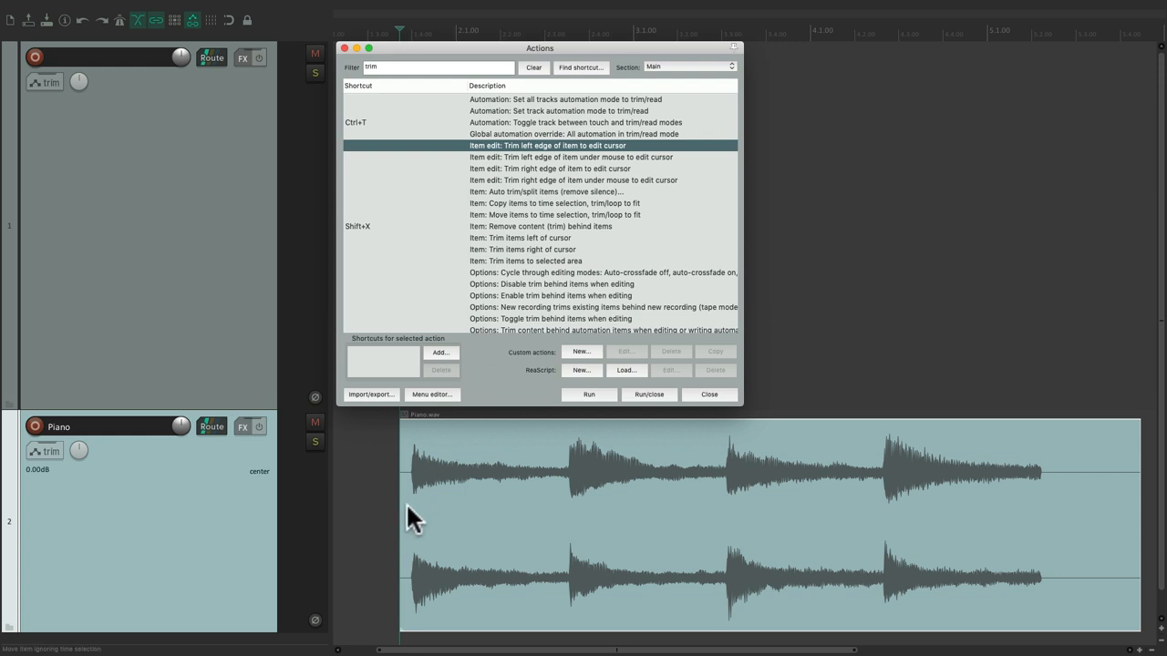
mouse_move(1093, 475)
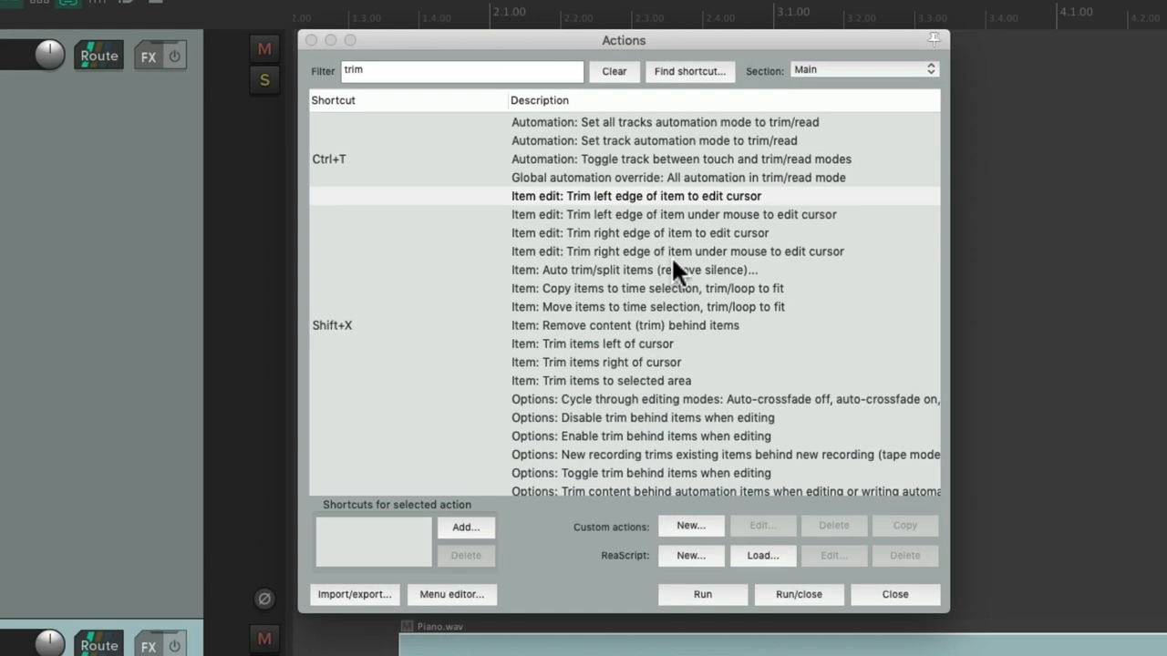
click(638, 233)
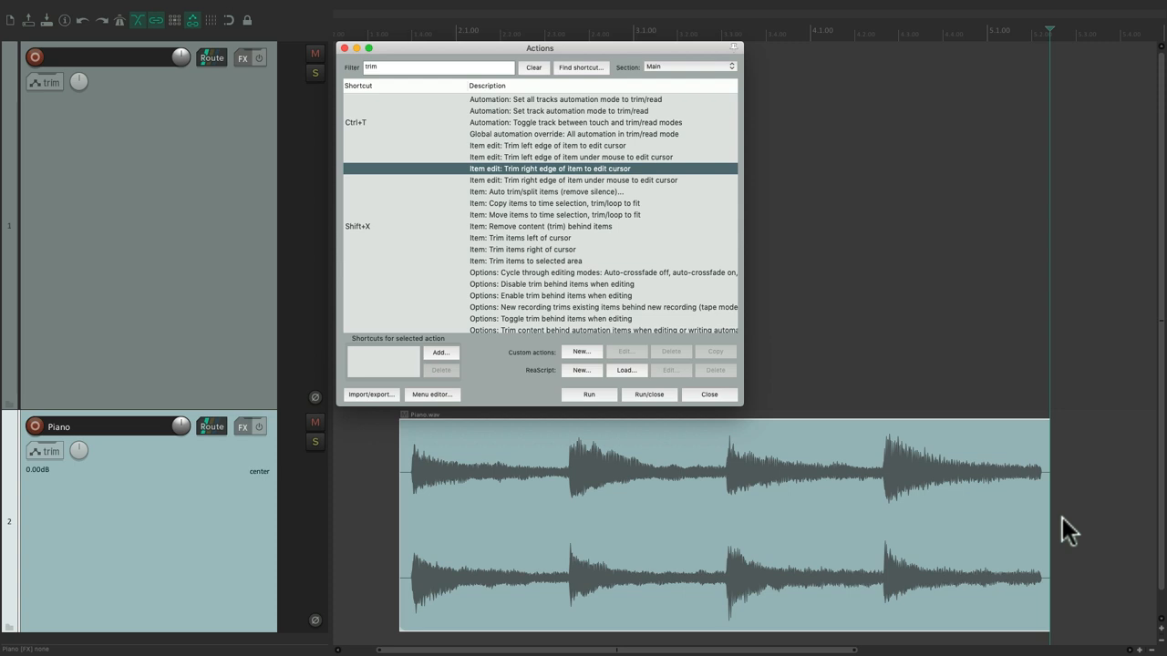
mouse_move(647, 177)
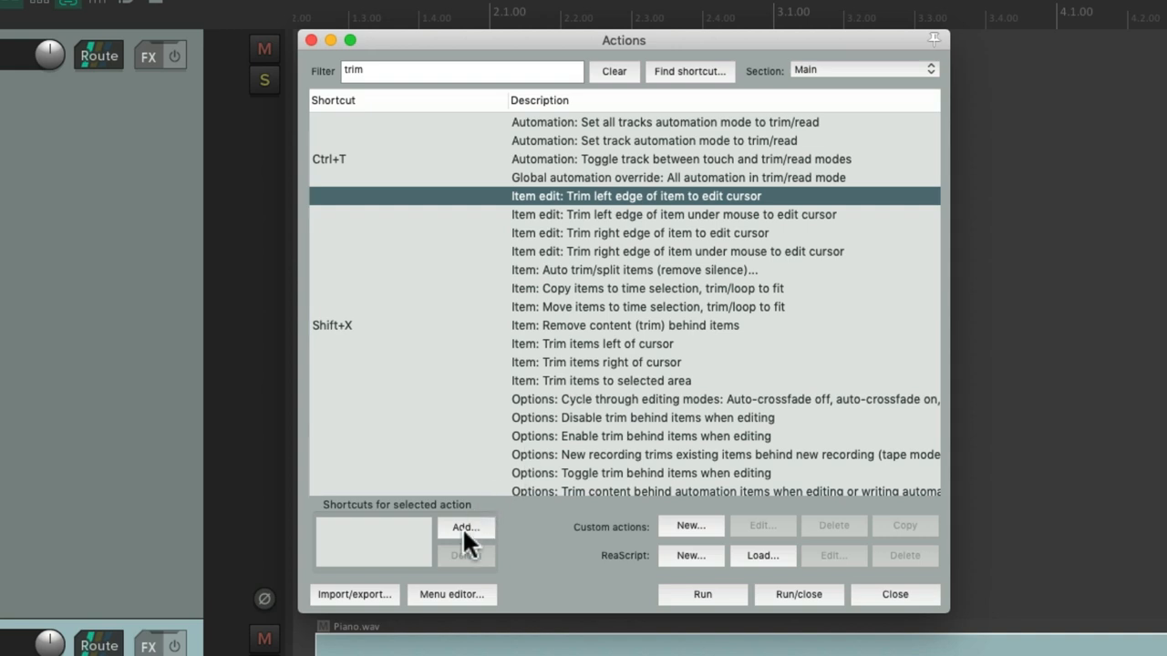
- Assign Ctrl+L to the trim-left-edge action, then start a shortcut for trim right edge
click(464, 527)
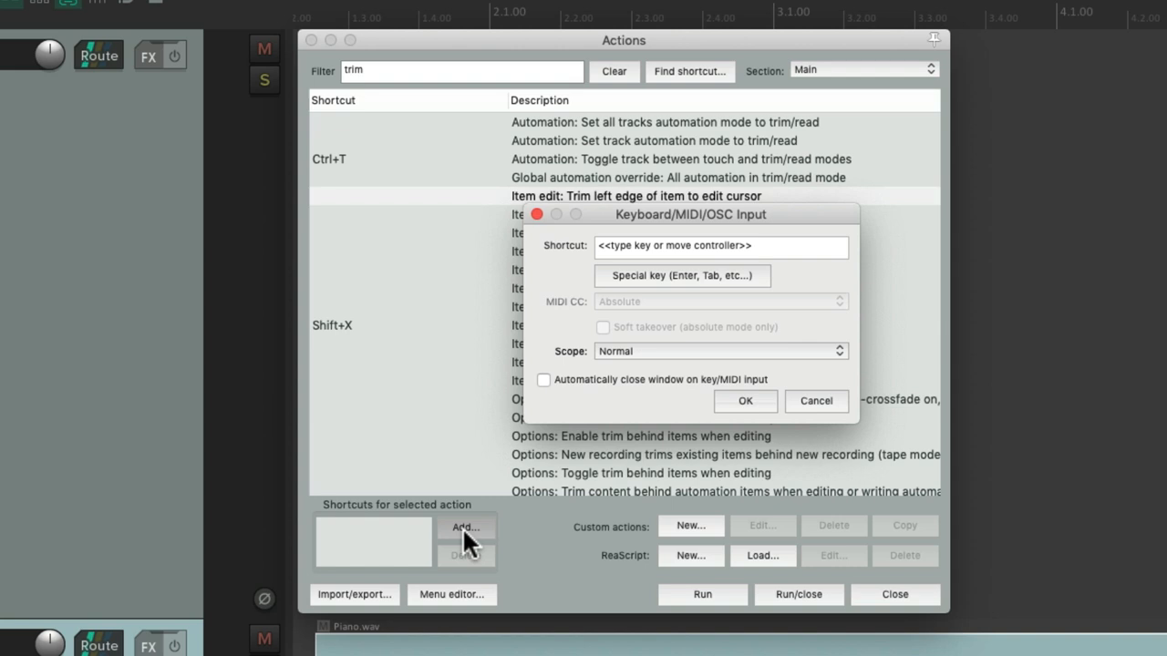
key(Ctrl+L)
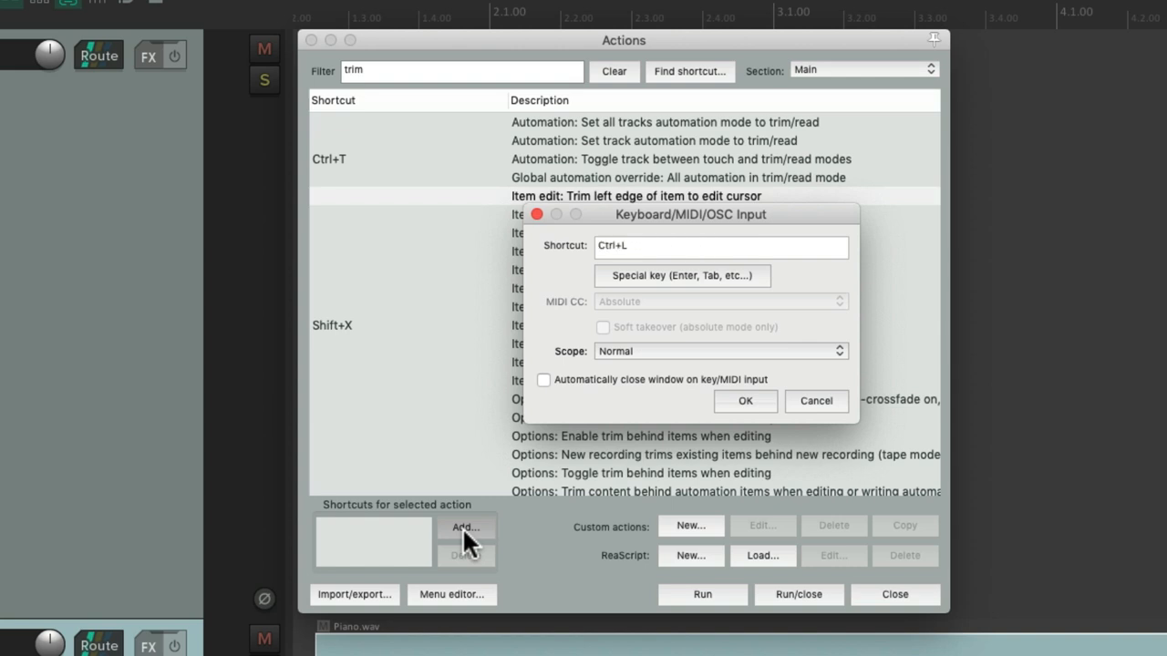
click(744, 401)
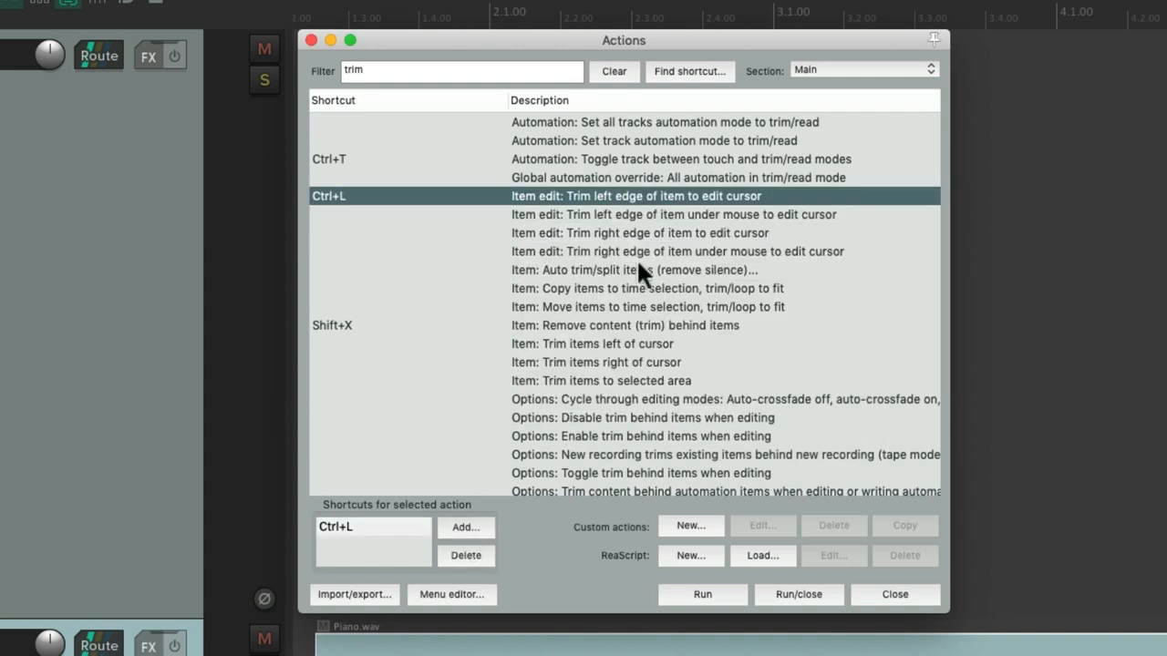
click(639, 232)
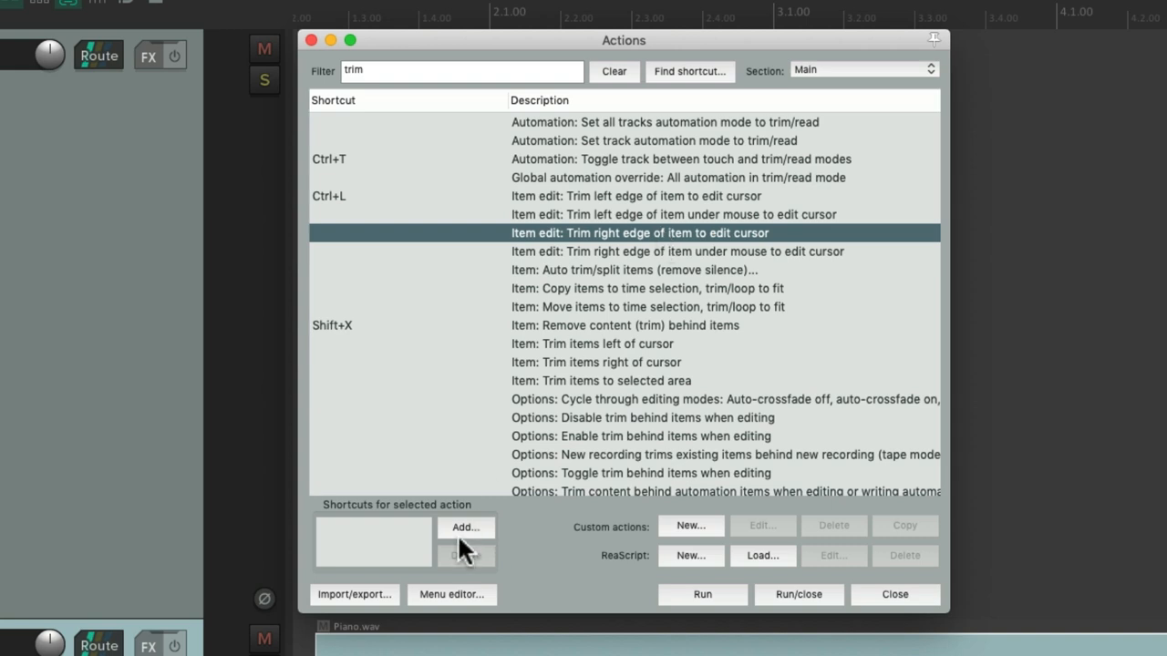
click(465, 527)
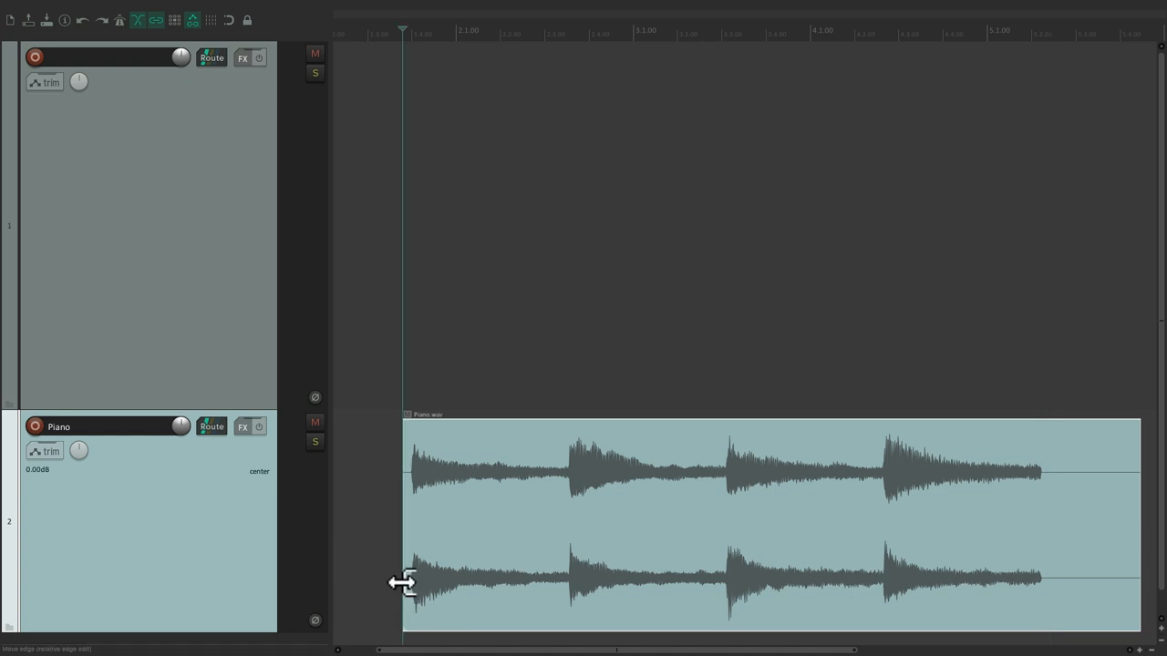
mouse_move(1076, 592)
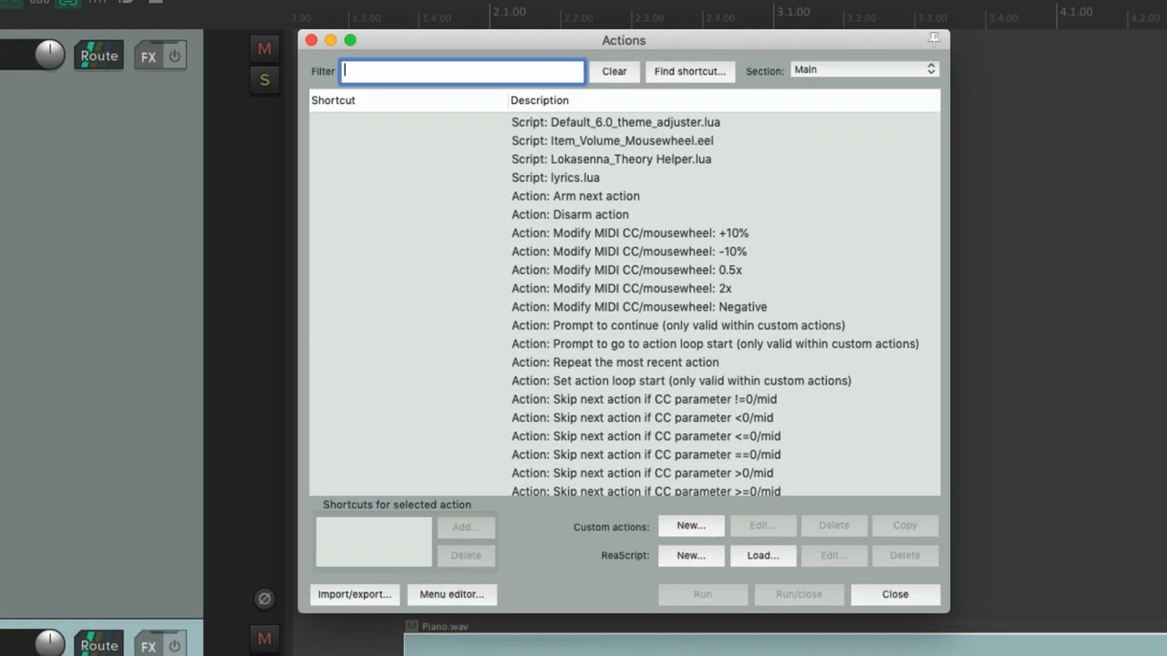
mouse_move(440, 117)
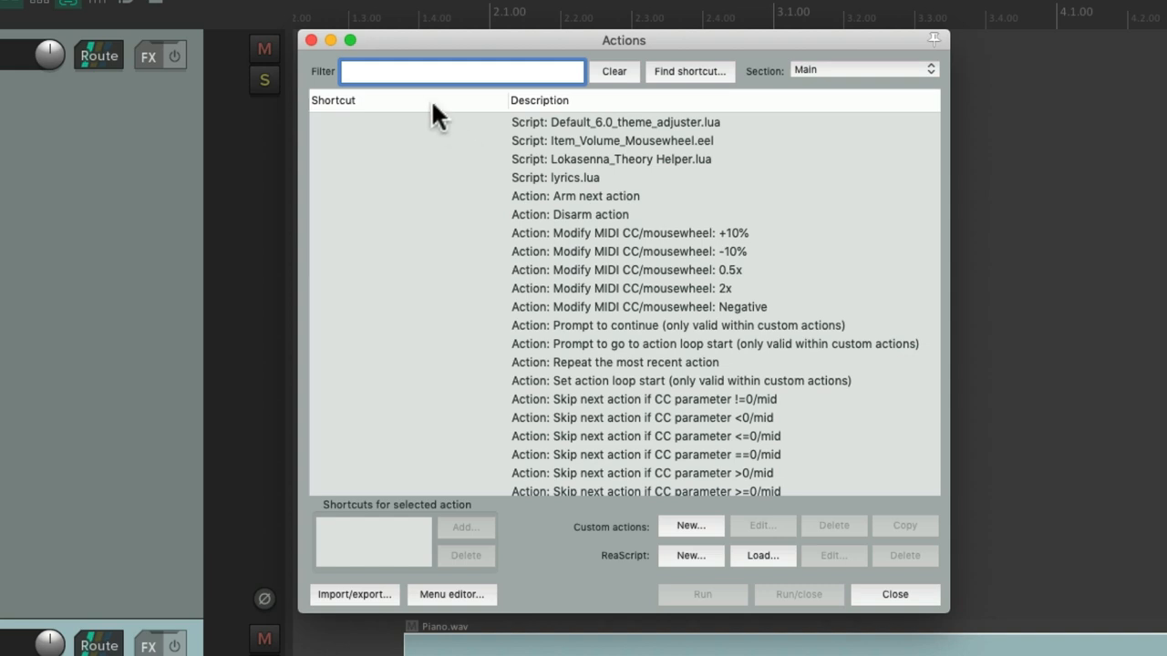
click(364, 100)
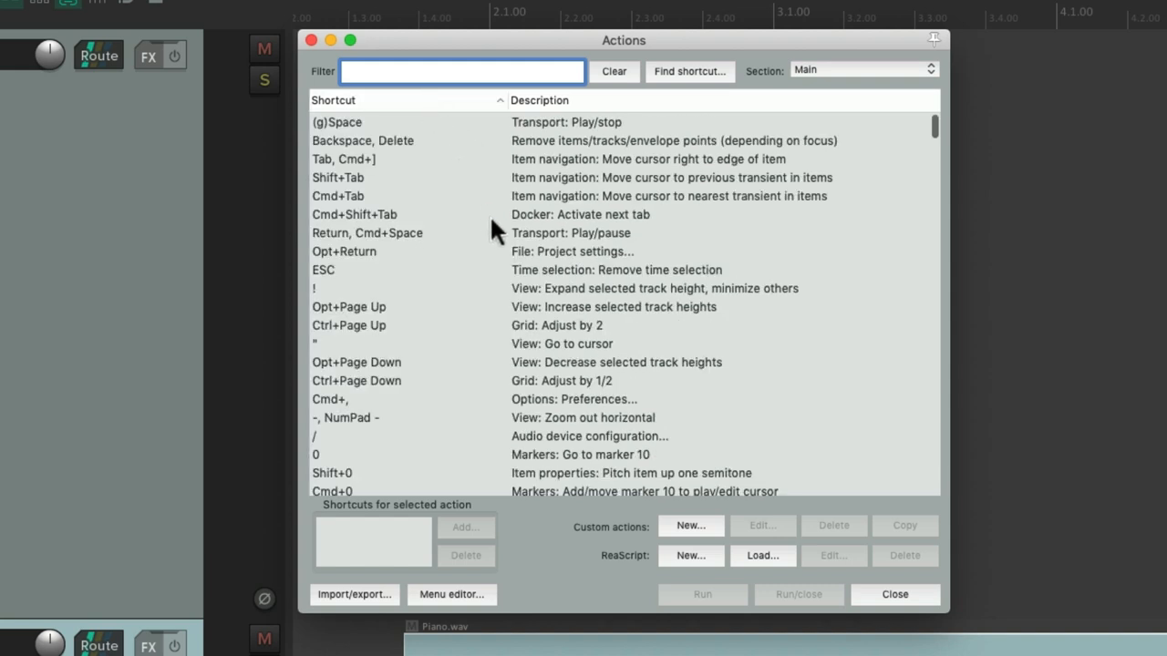
scroll(down, 3)
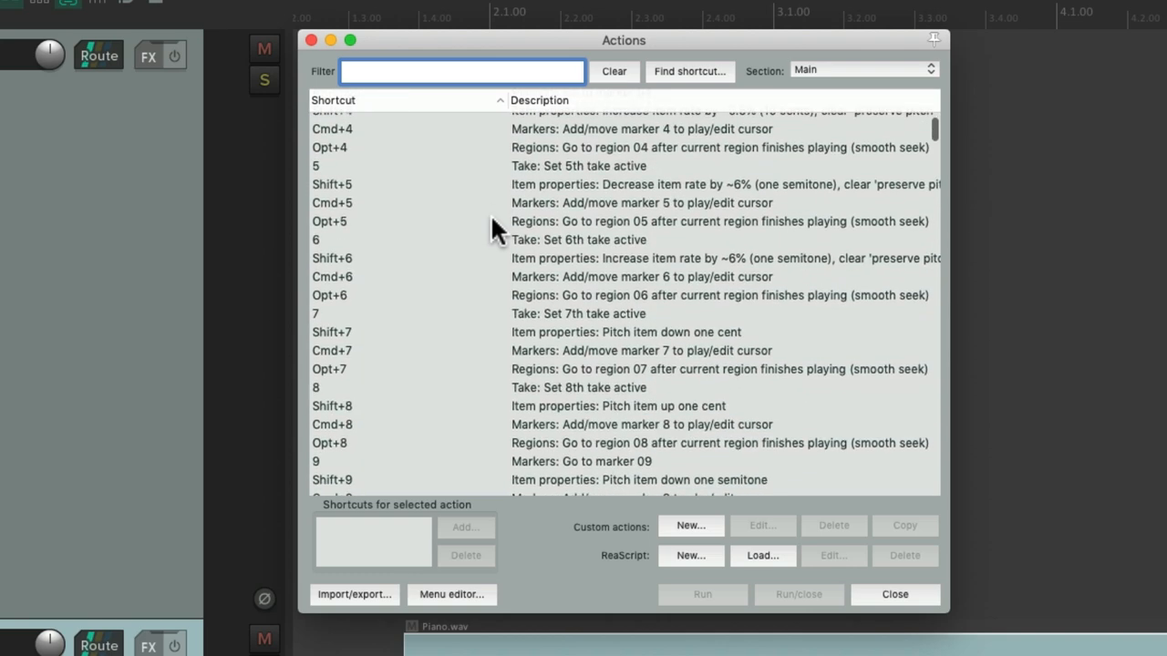
click(461, 71)
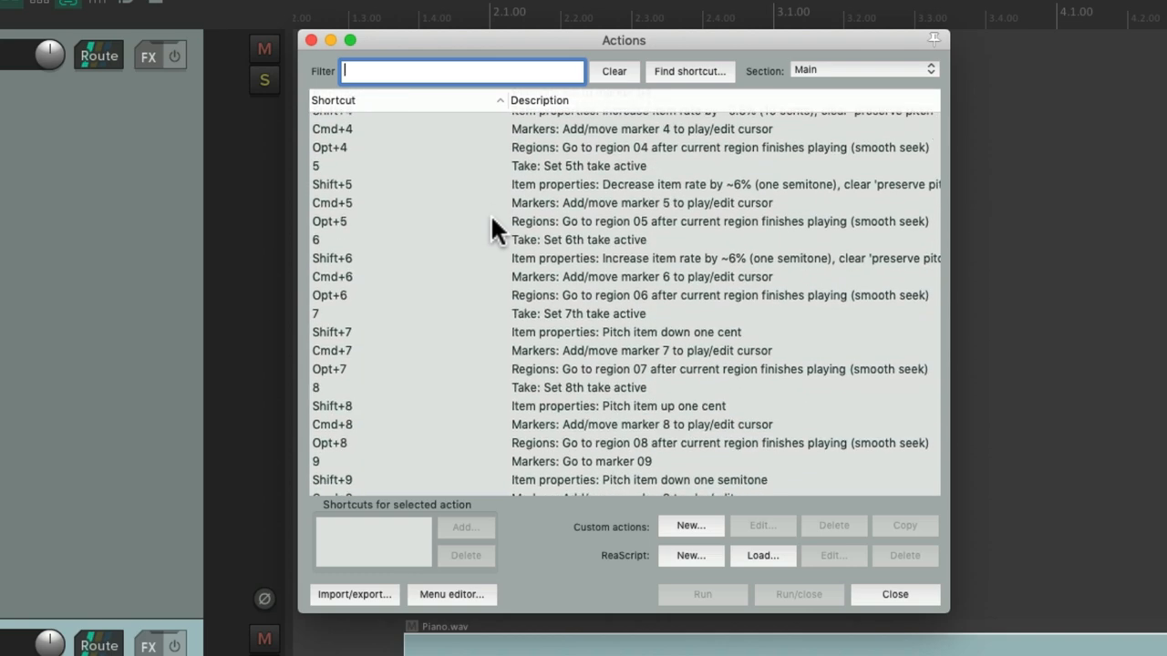
scroll(down, 3)
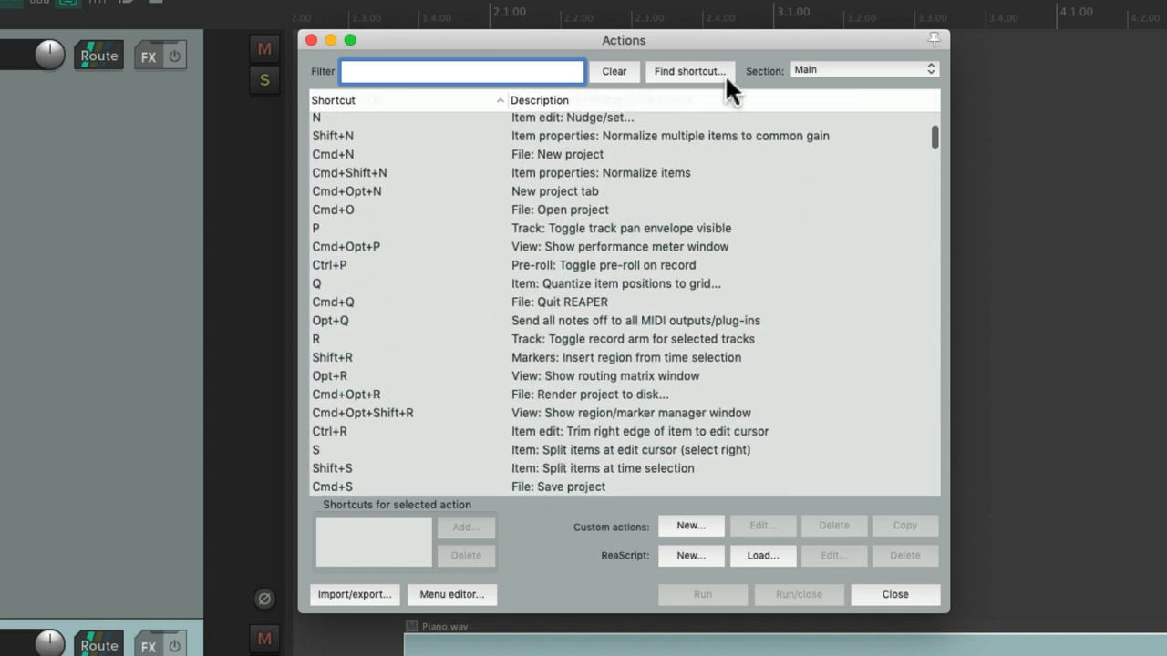
click(689, 71)
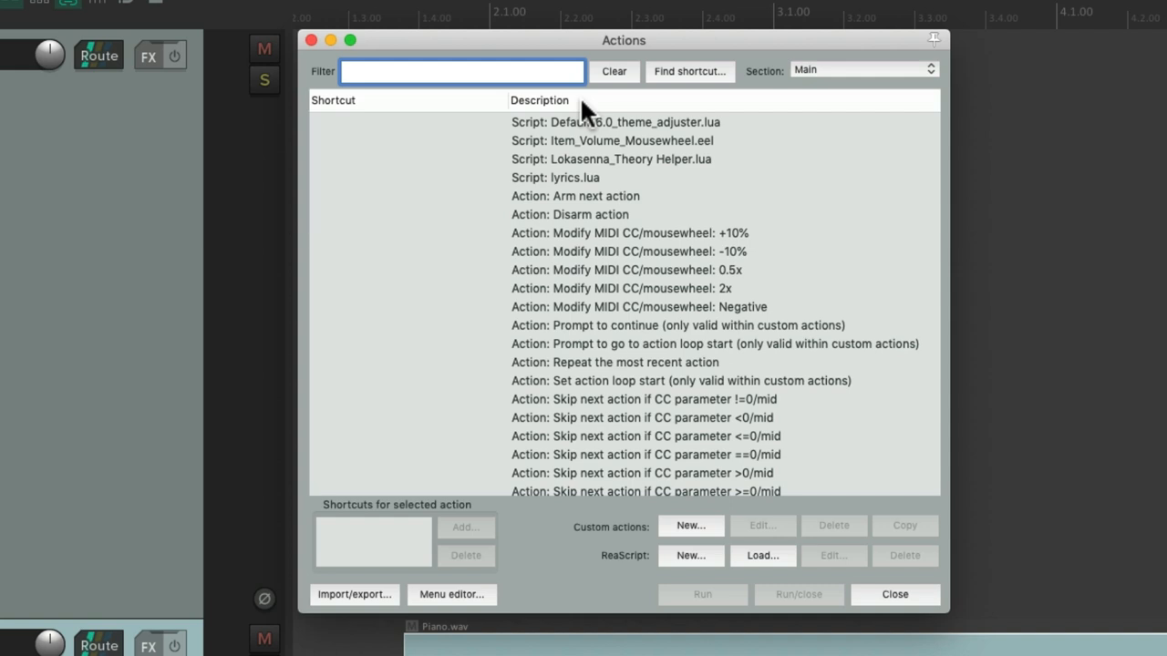
mouse_move(376, 604)
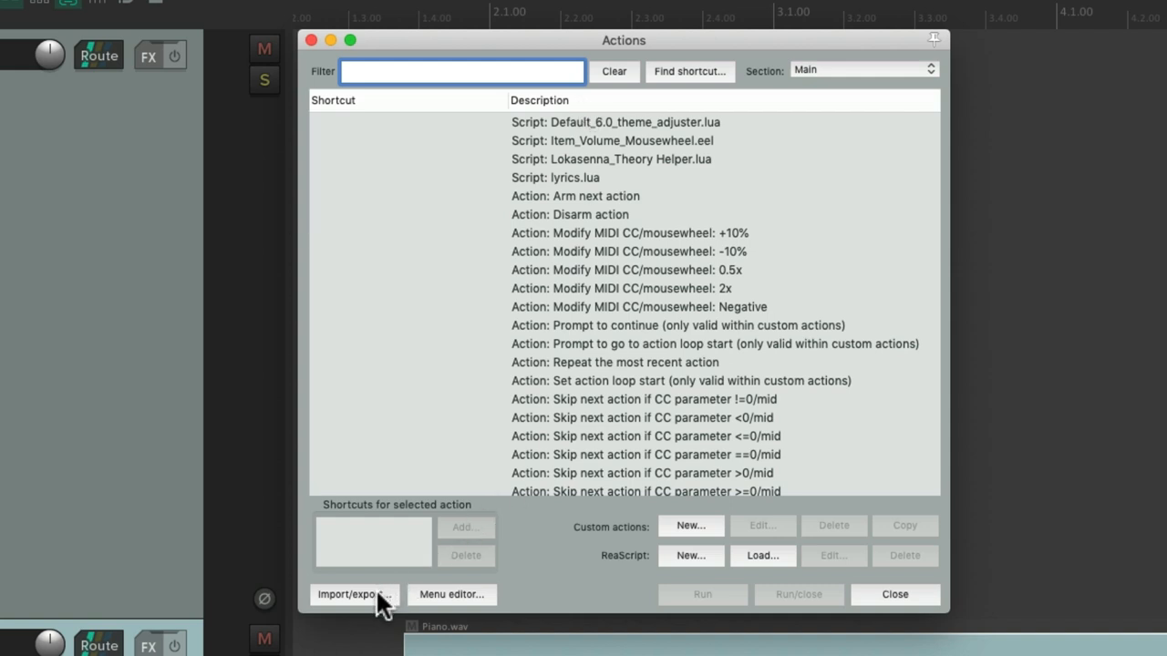
click(353, 594)
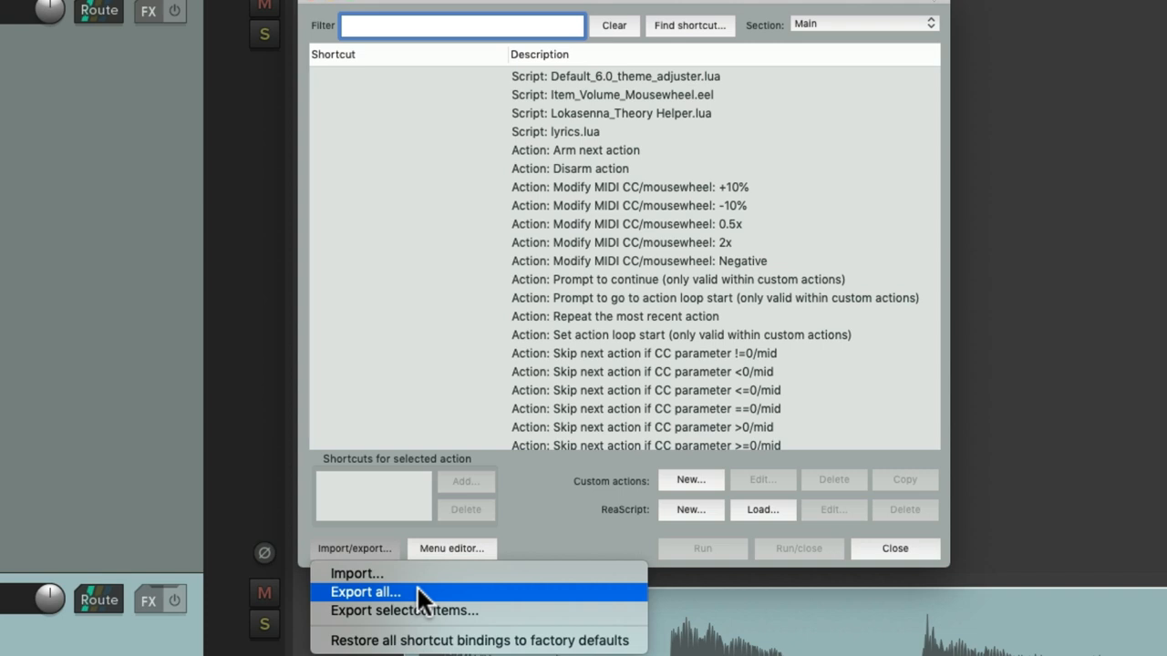
mouse_move(483, 611)
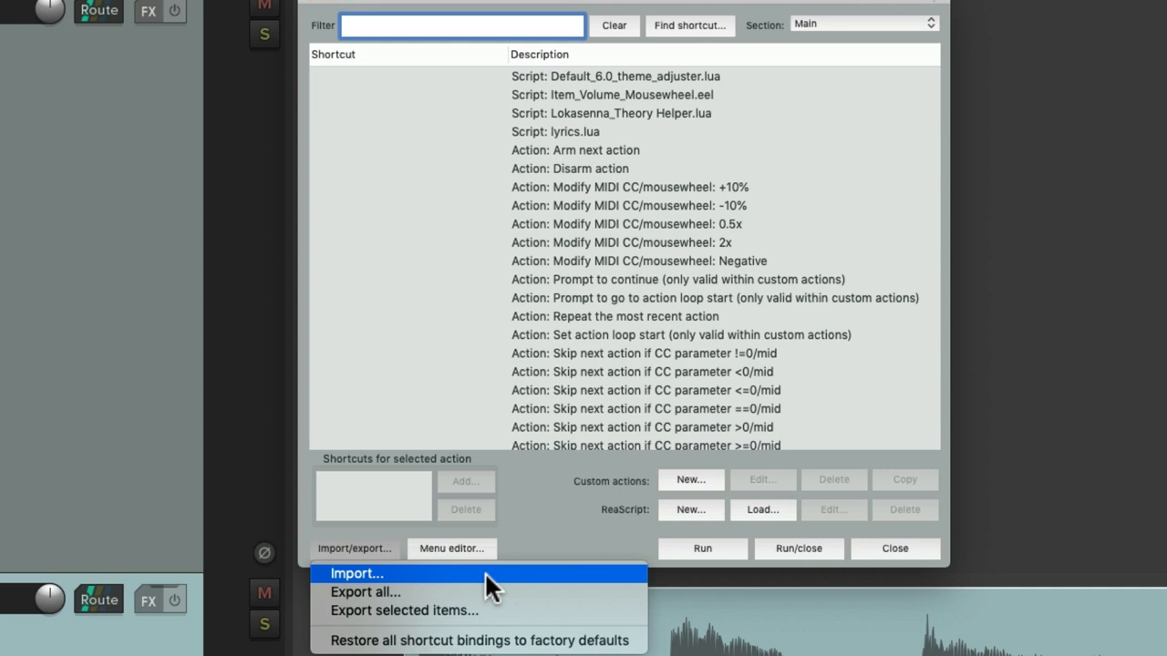
mouse_move(515, 641)
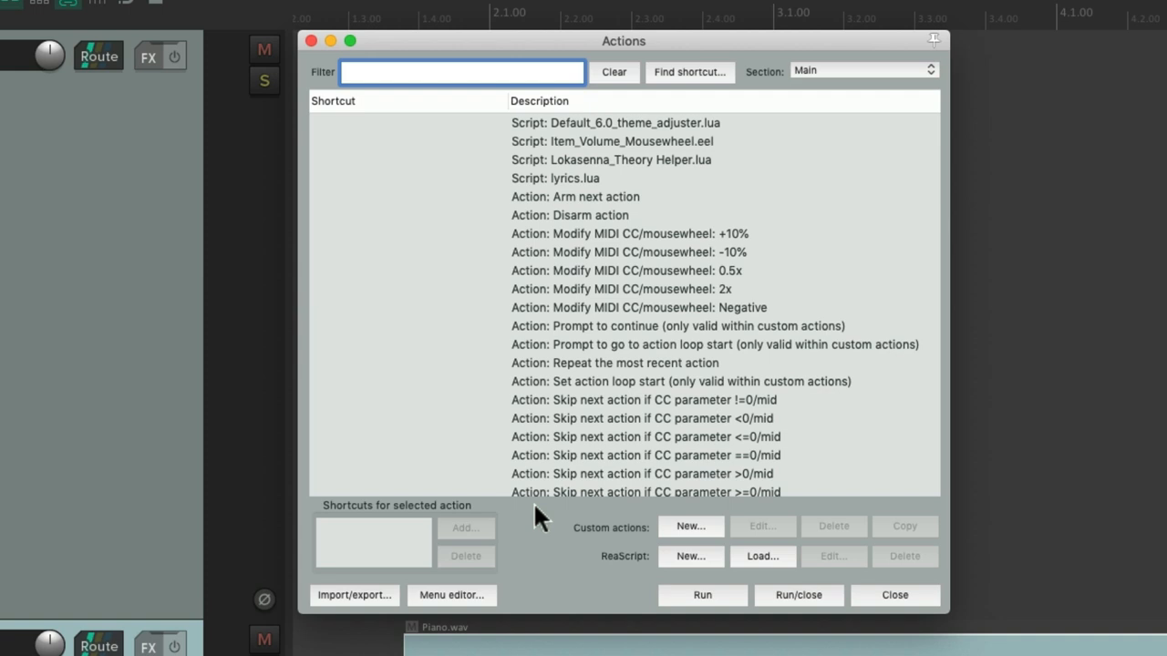
mouse_move(700, 538)
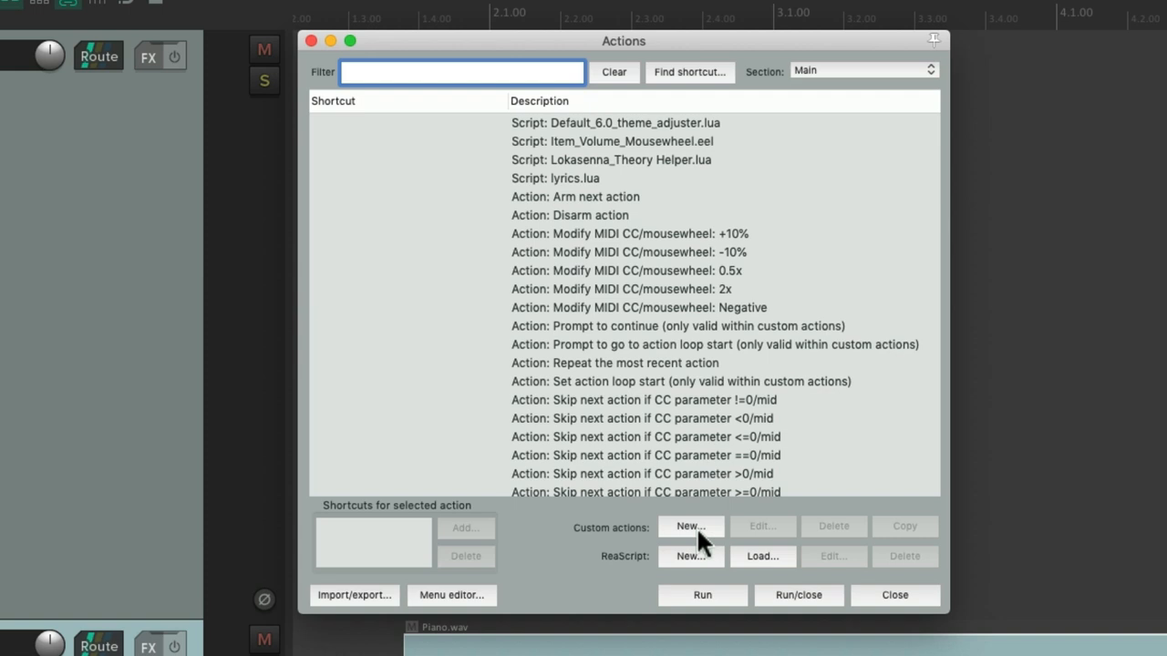
mouse_move(438, 540)
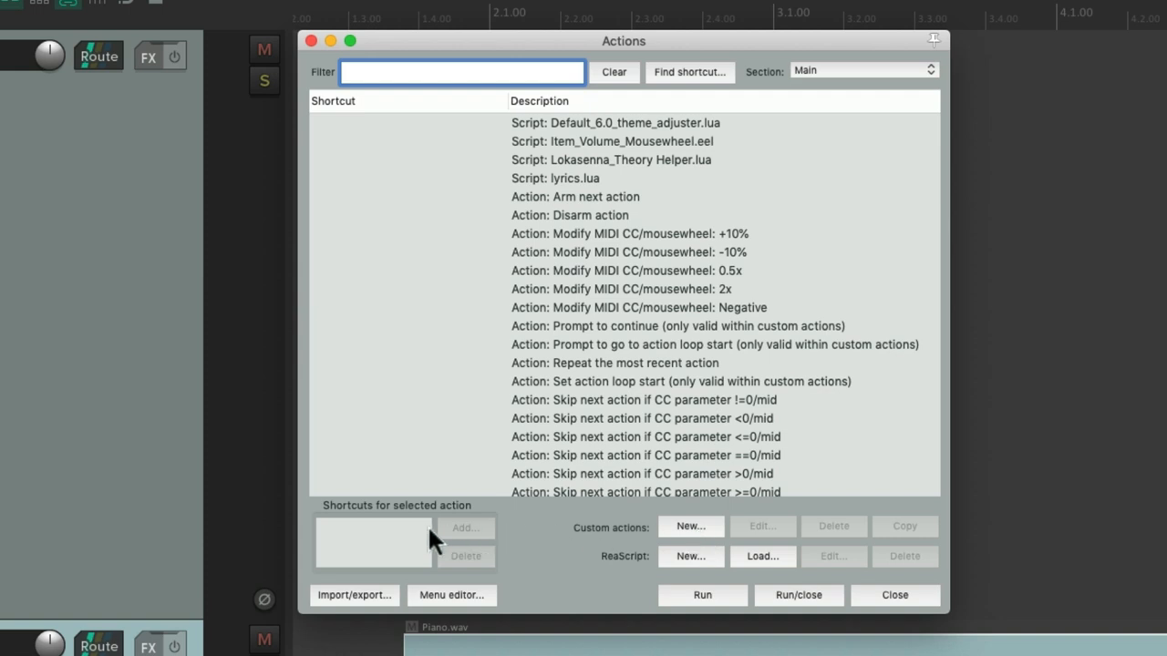
mouse_move(429, 538)
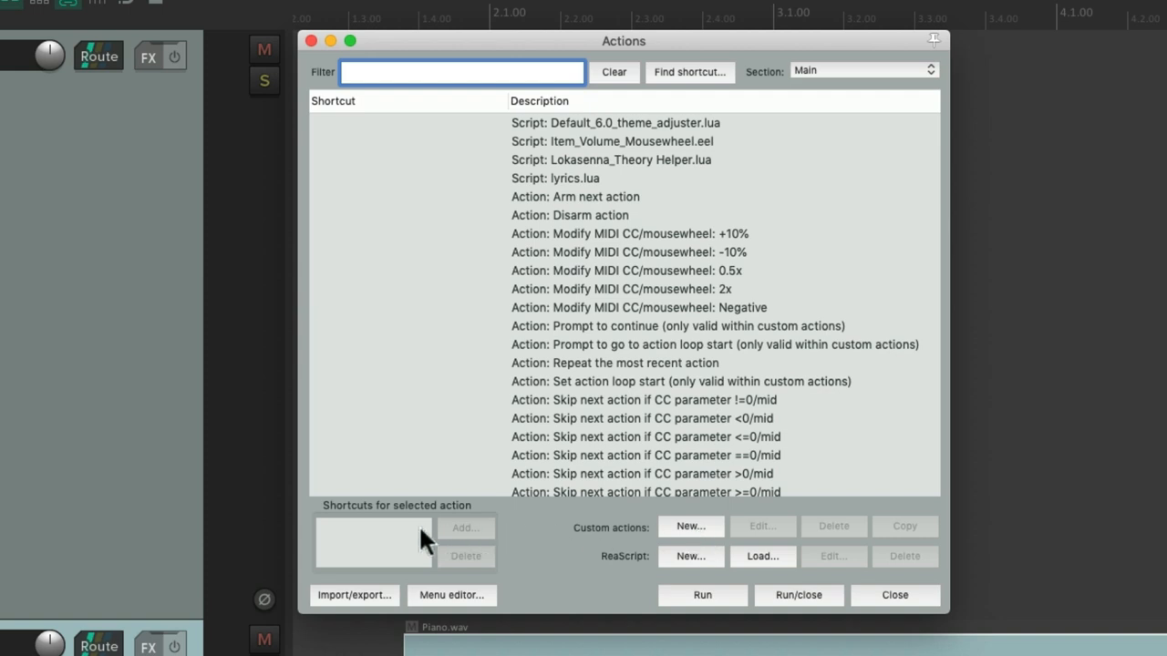
mouse_move(702, 542)
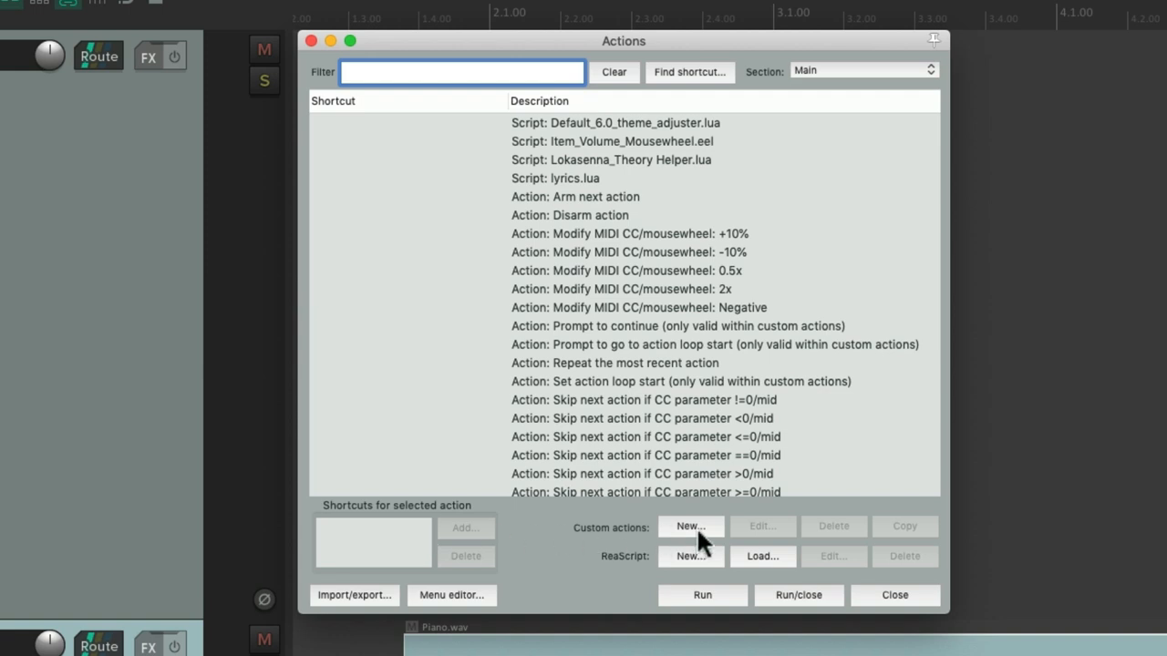
- Start a new custom action and add 'Split items at time selection' to it
click(690, 526)
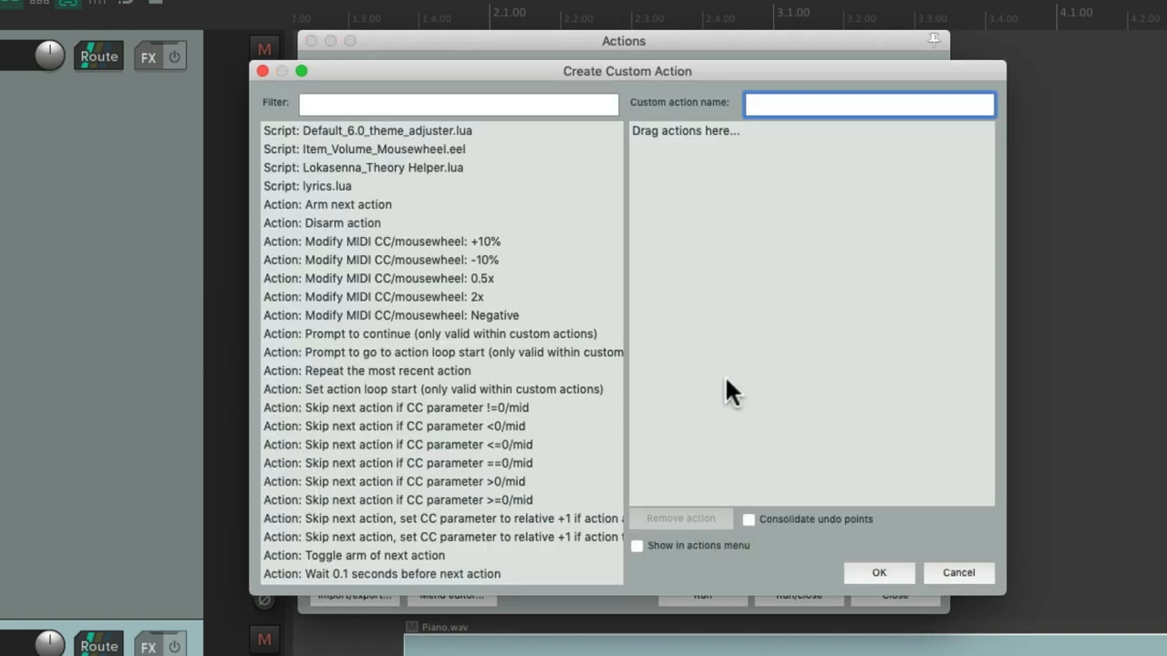
click(455, 103)
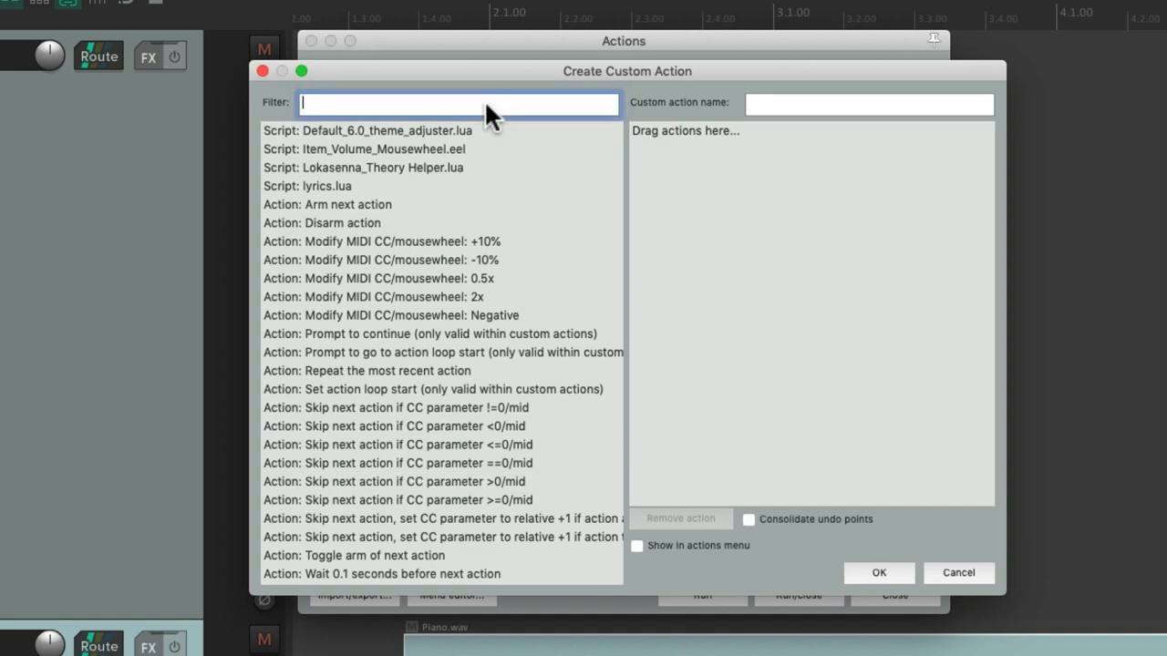
text(split item)
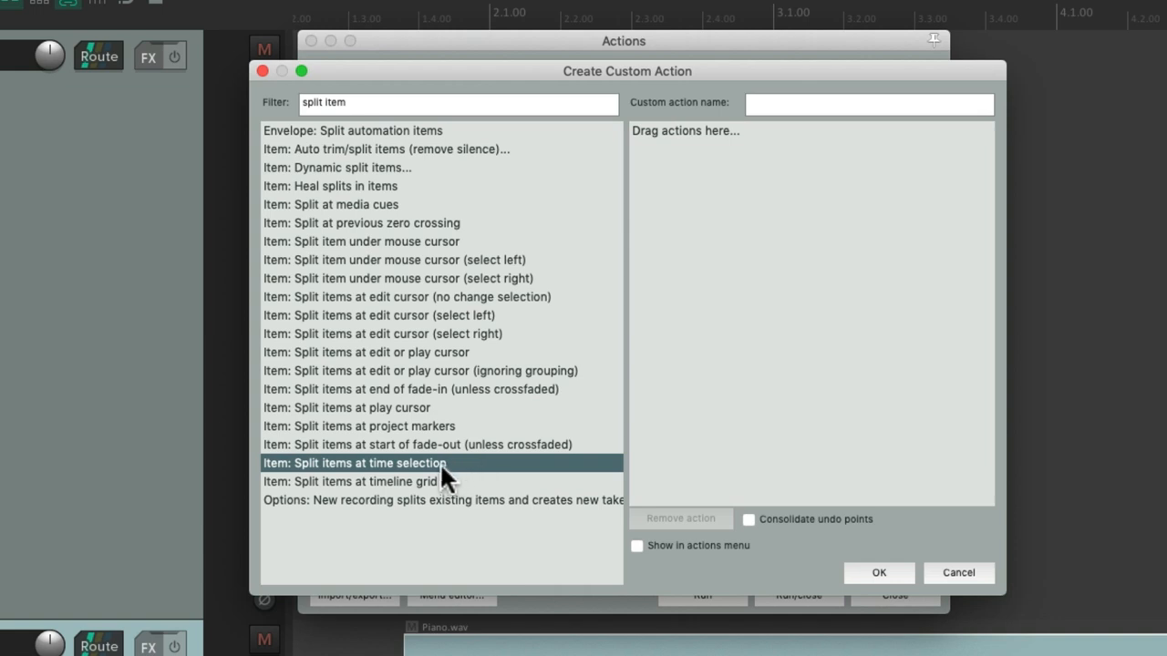
drag(355, 463, 747, 131)
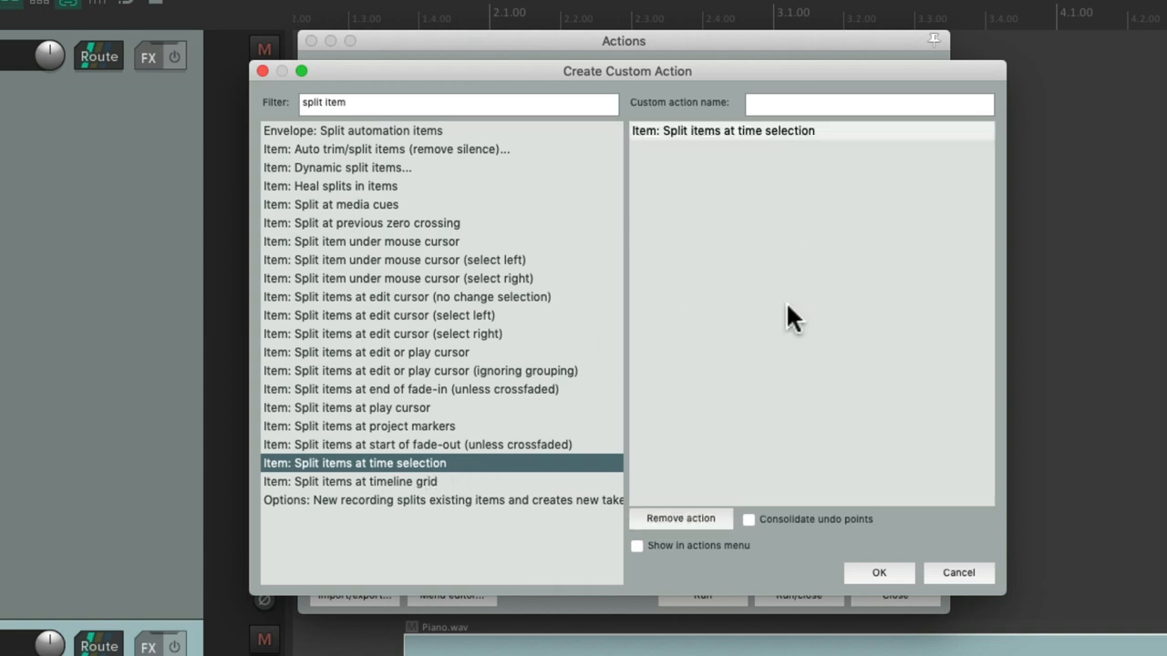
- Add 'Item properties: Mute' as the next step and name the action 'Split Mute'
click(456, 103)
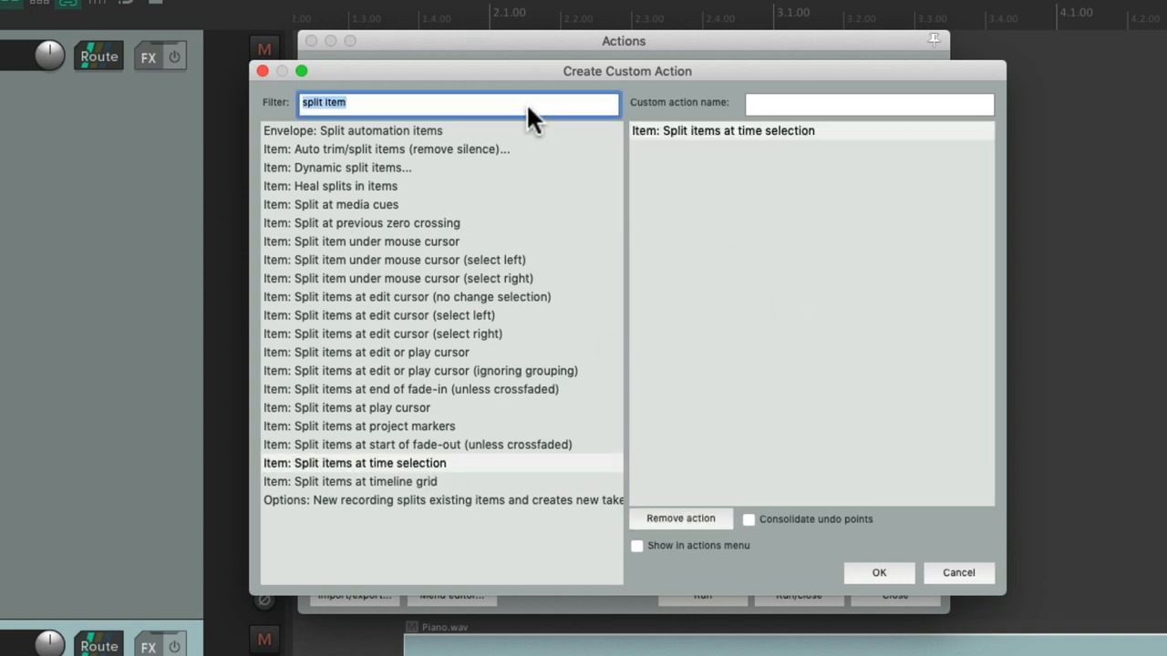
text(item mute)
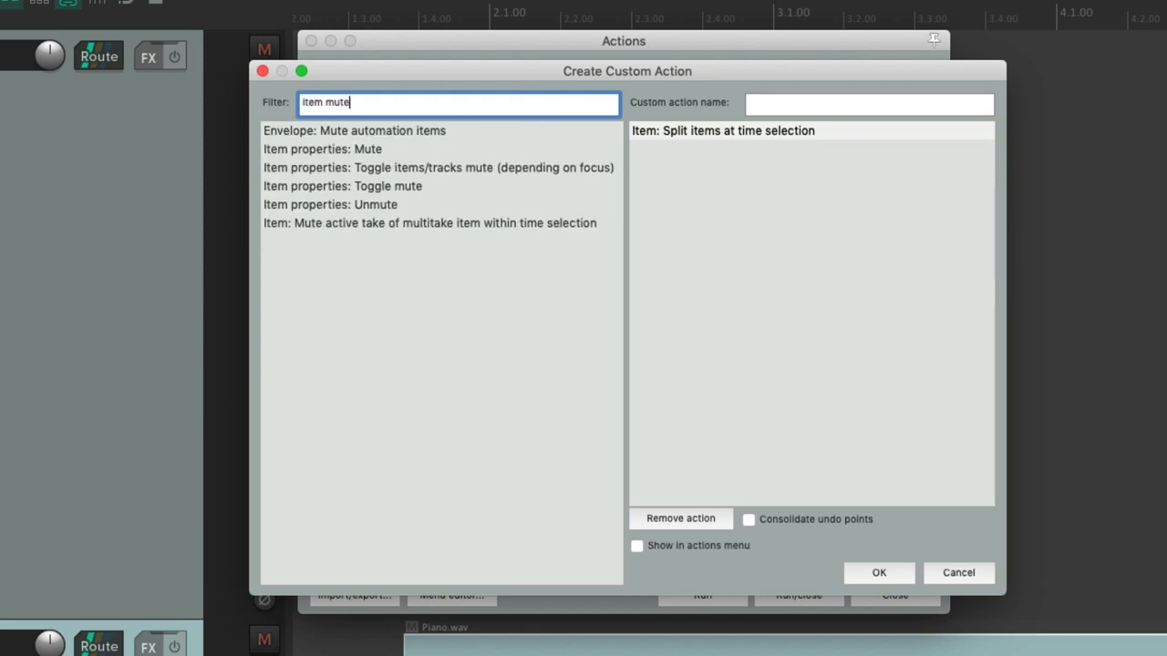
click(322, 149)
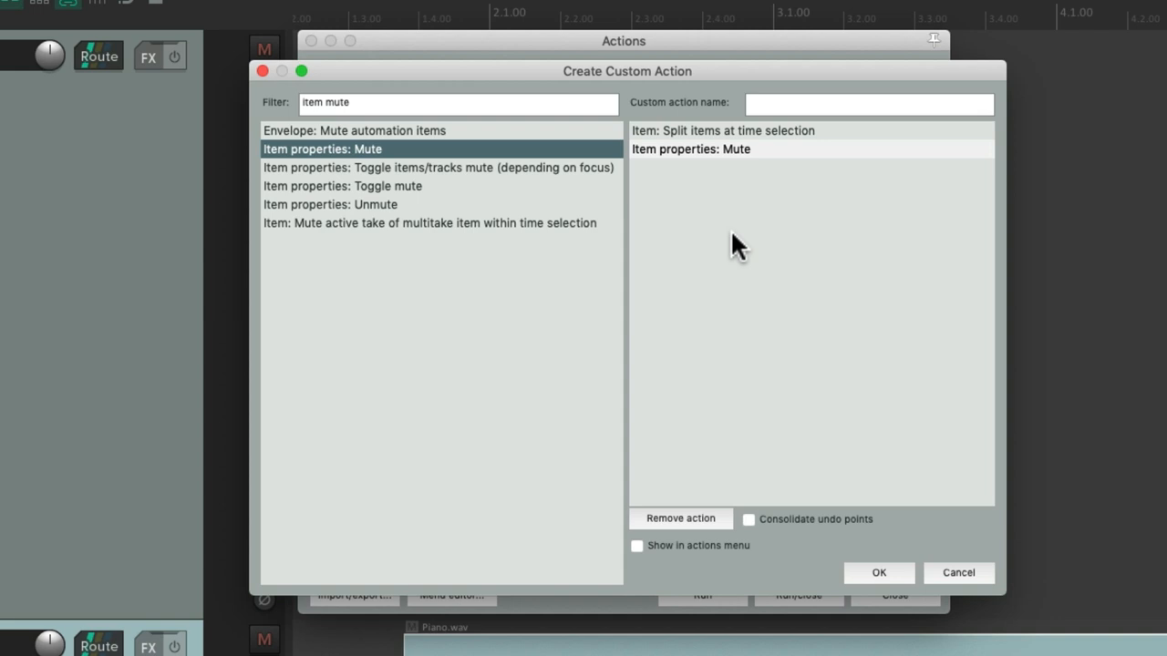
mouse_move(837, 127)
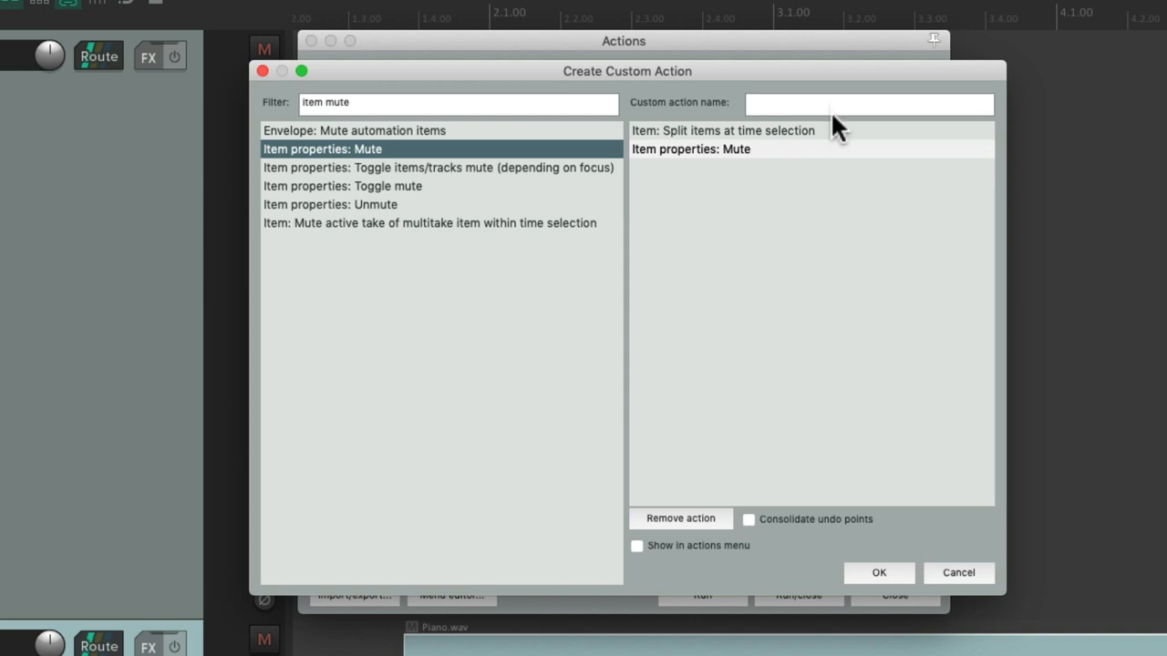
text(Split Mute)
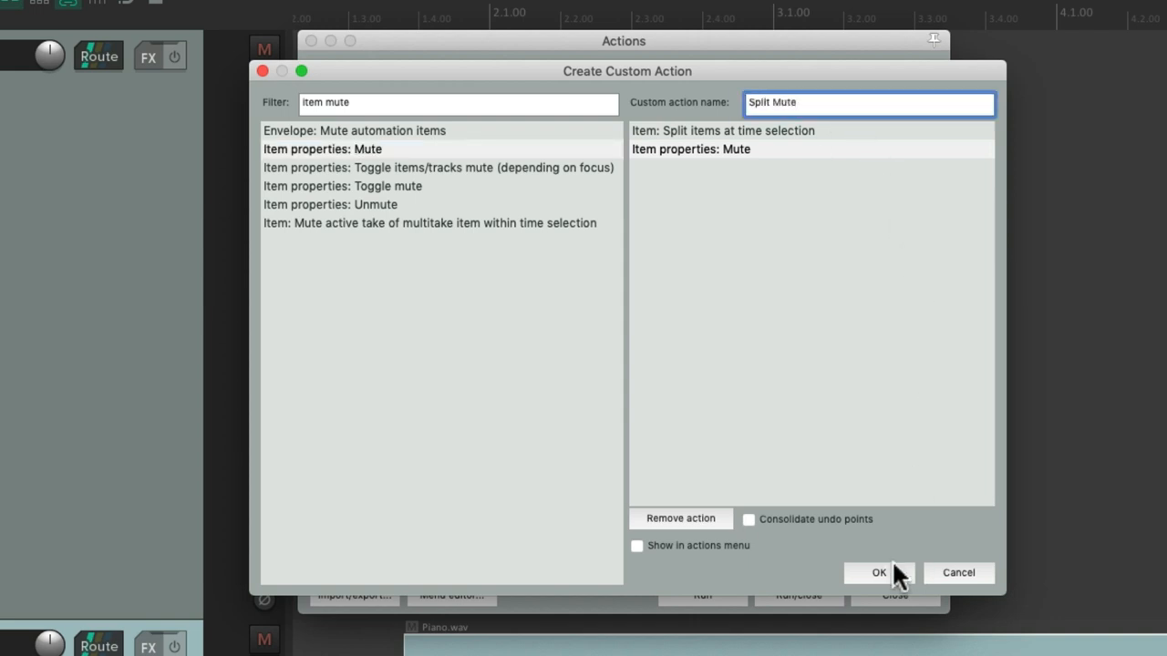
- Save Custom: Split Mute and add Ctrl+S as its keyboard shortcut
click(877, 572)
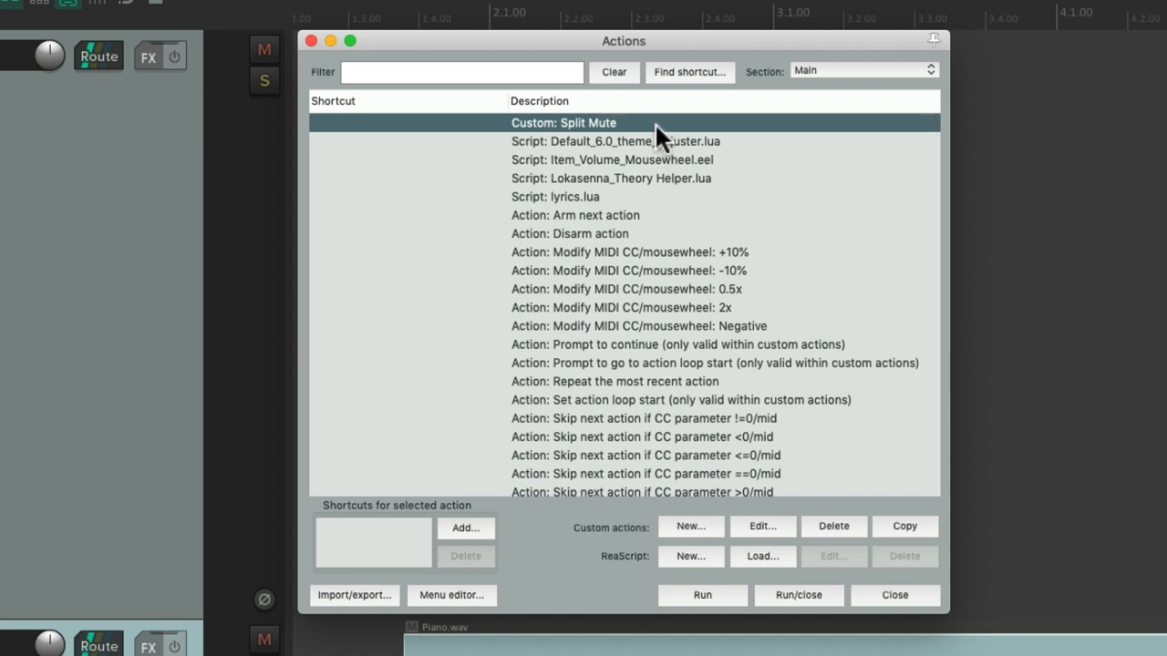
mouse_move(652, 136)
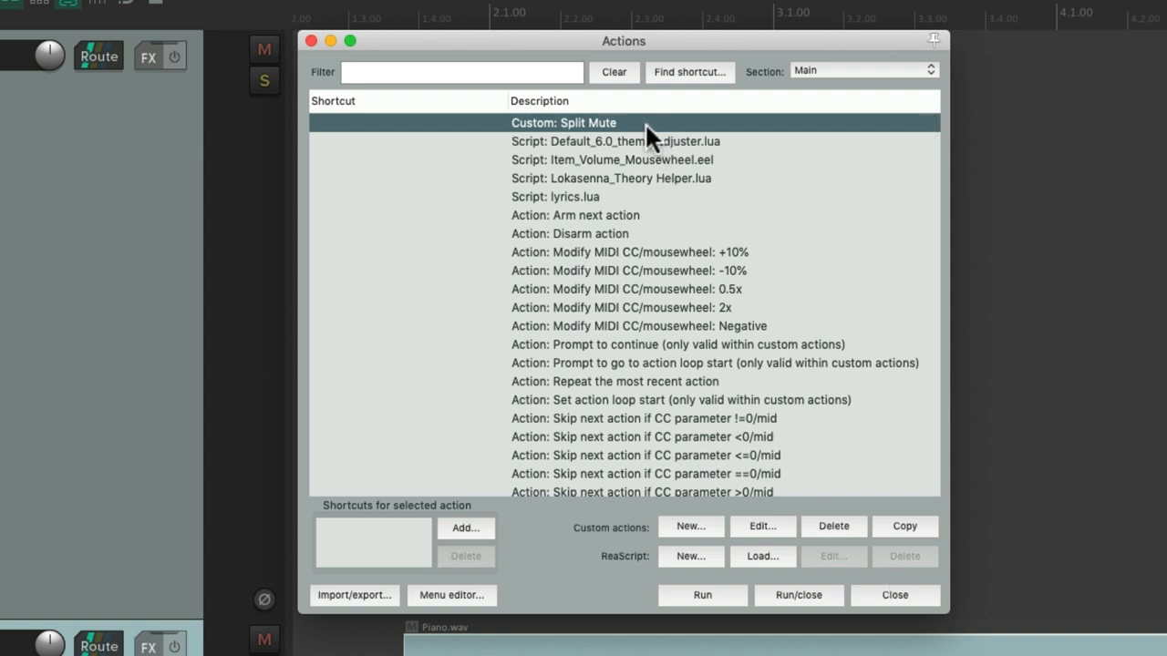
mouse_move(487, 501)
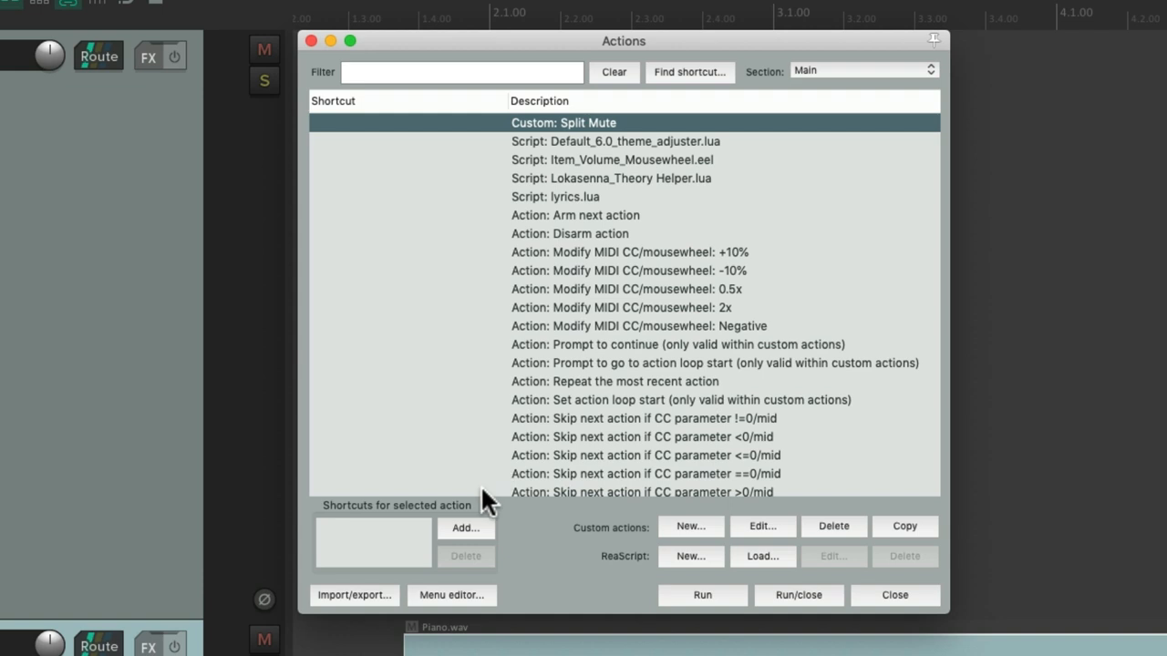
click(465, 528)
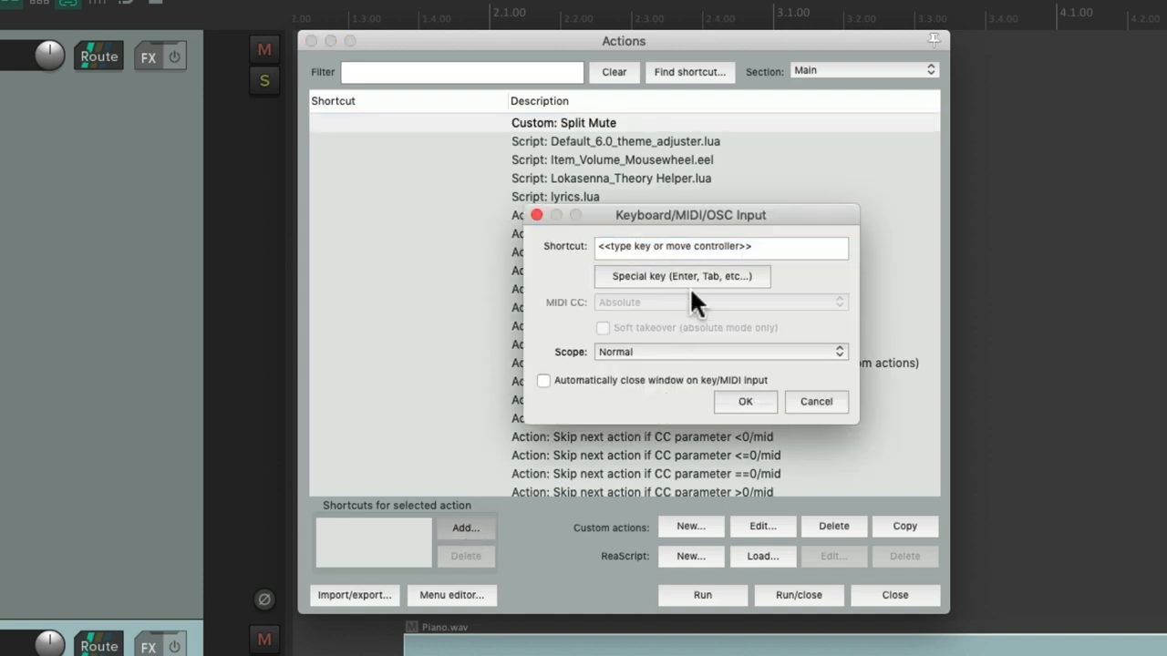
key(Ctrl+s)
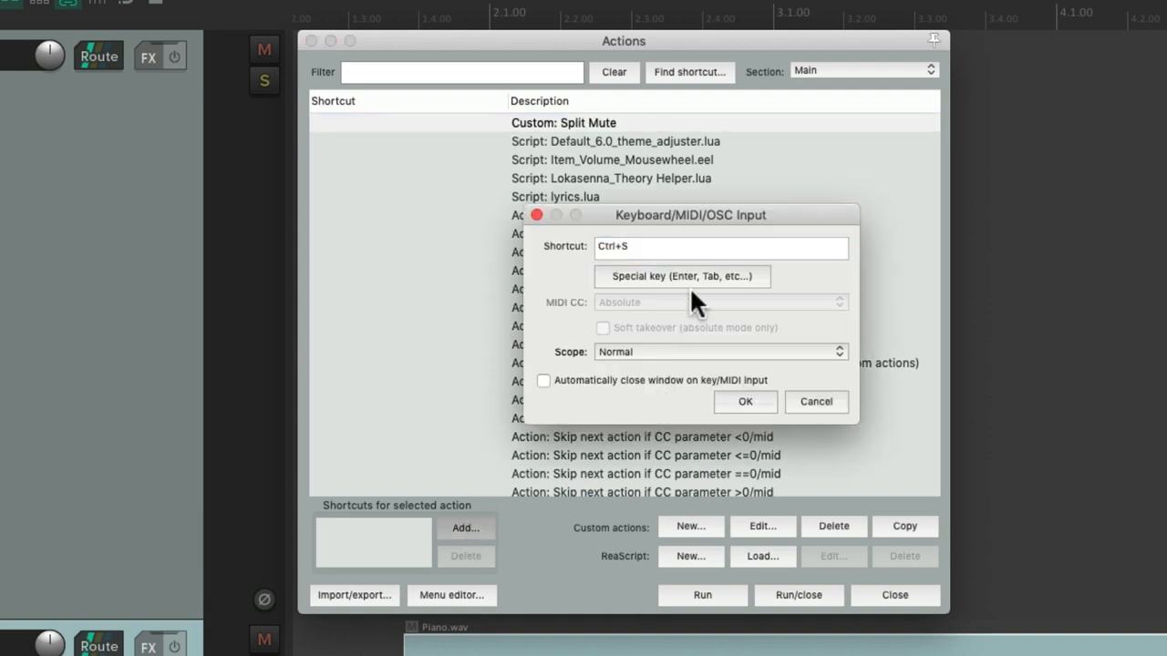
click(745, 401)
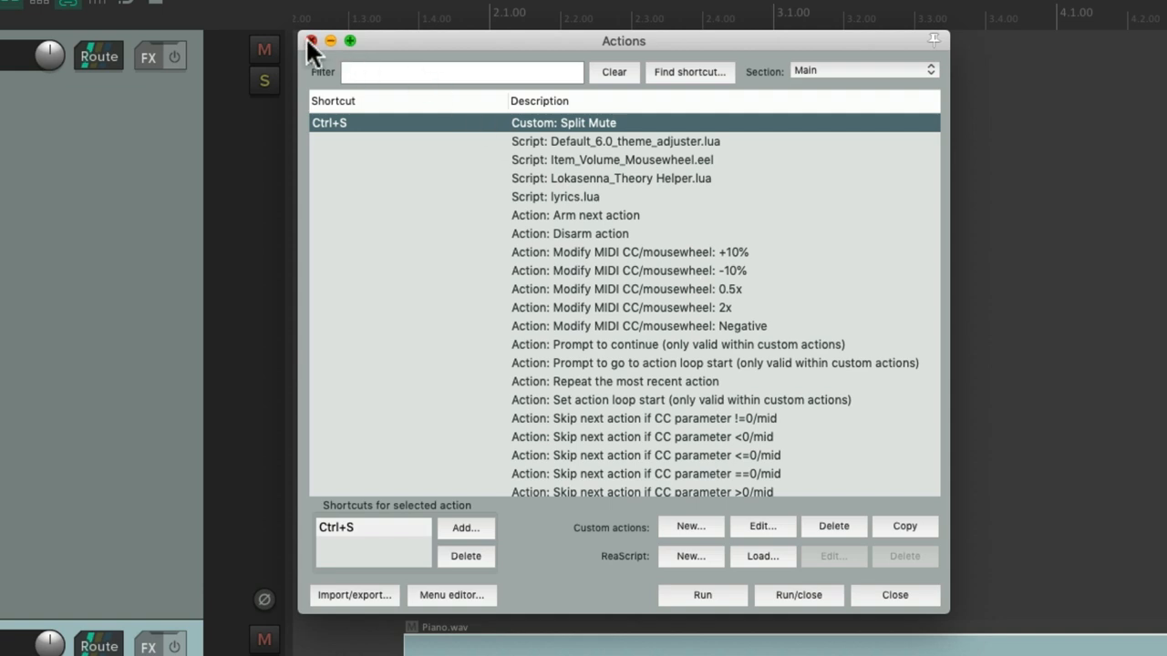
- Close Actions, time-select over the second piano note, try Split Mute, and reopen Actions
click(309, 40)
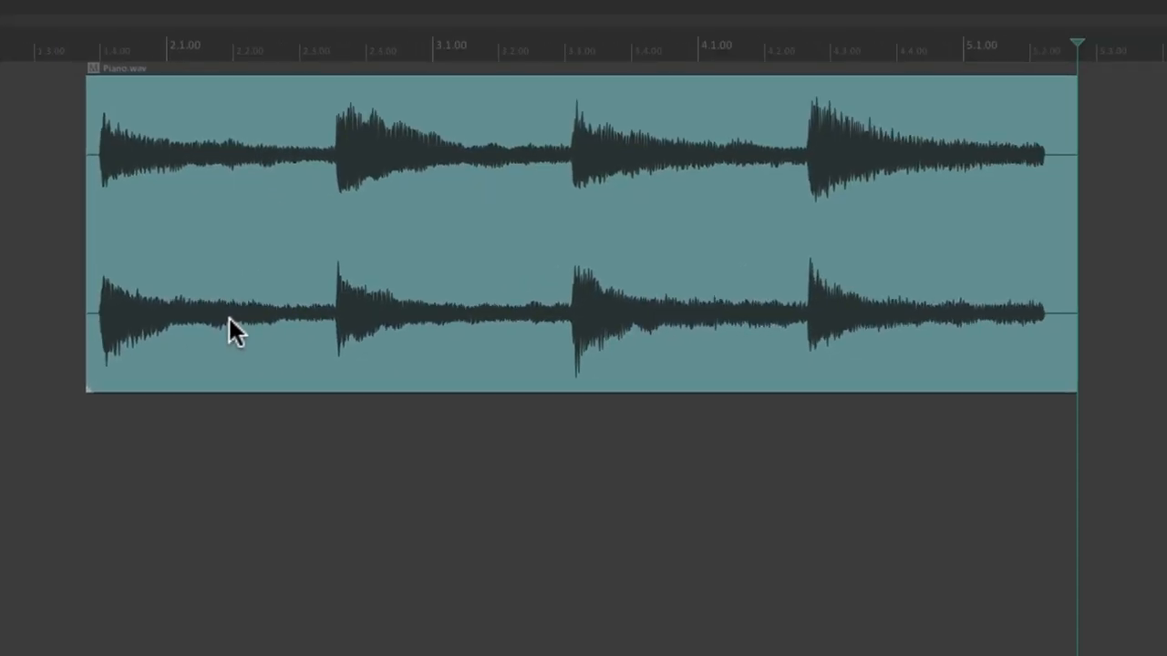
mouse_move(510, 251)
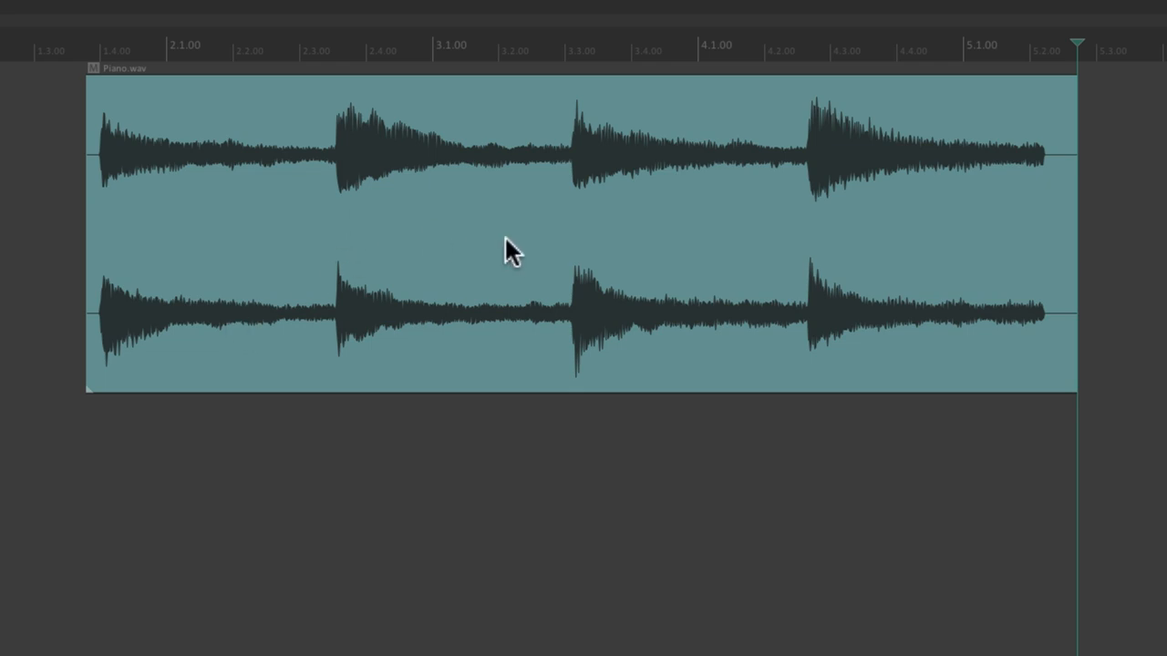
key(alt)
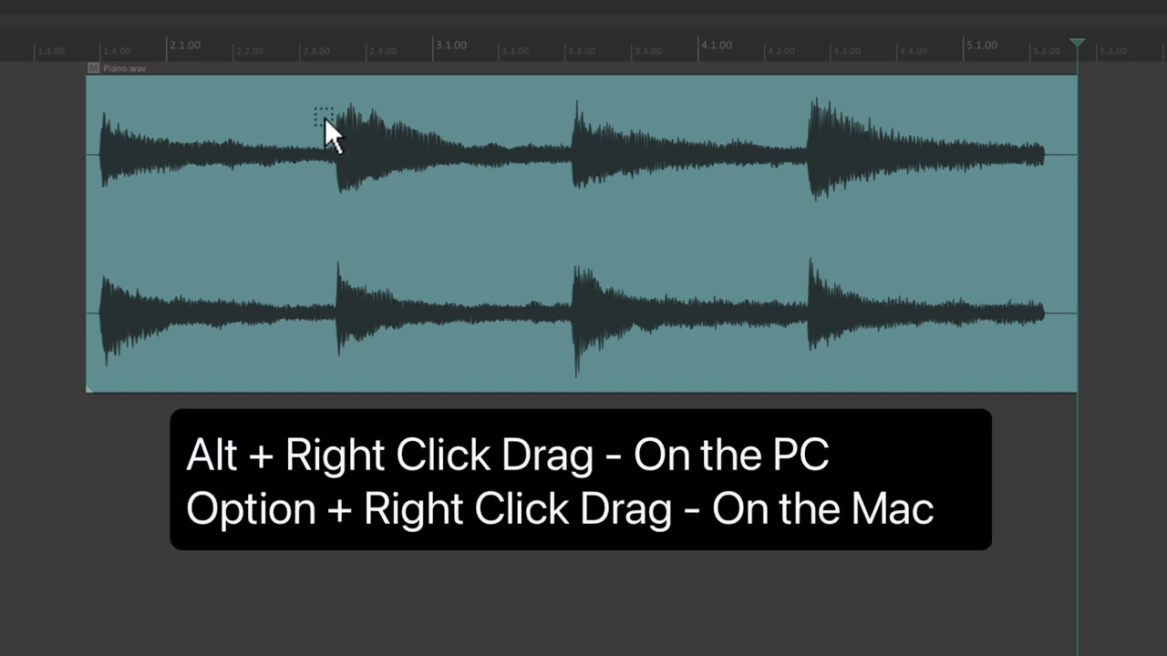
drag(323, 119, 565, 296)
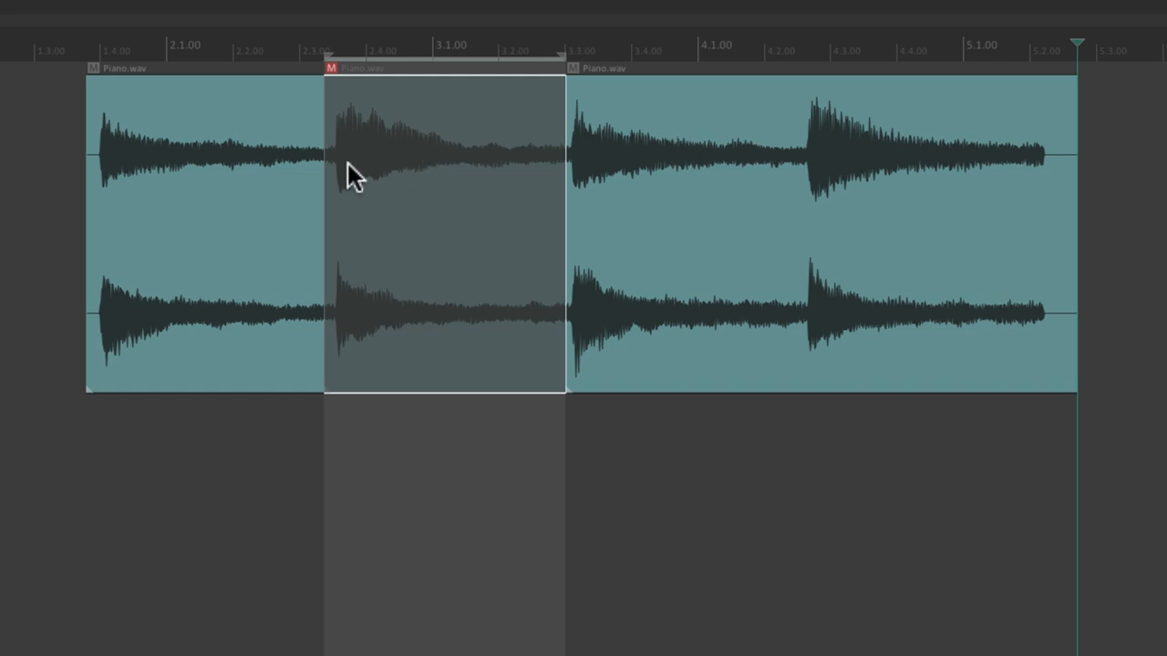
mouse_move(382, 241)
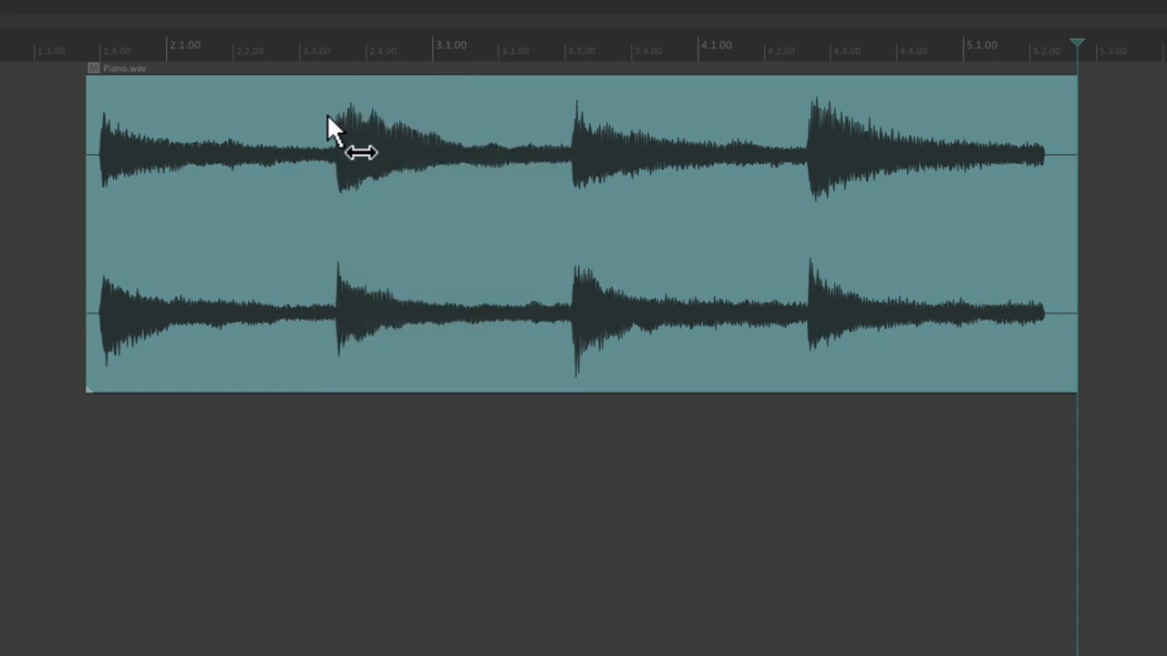
drag(337, 123, 538, 273)
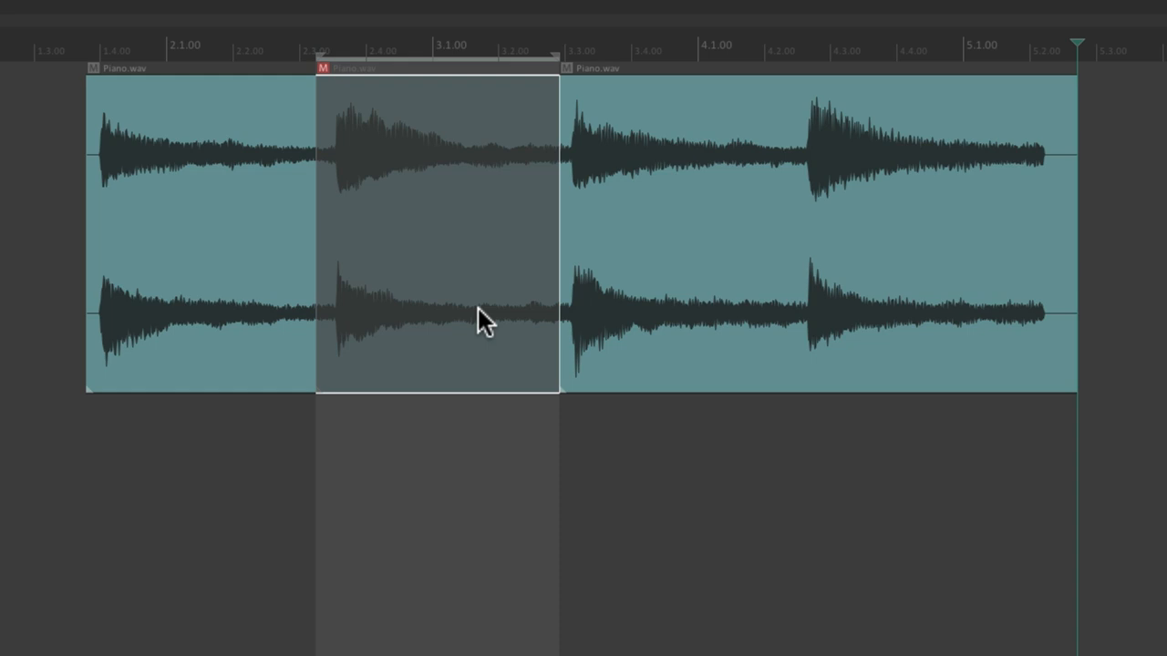
mouse_move(469, 98)
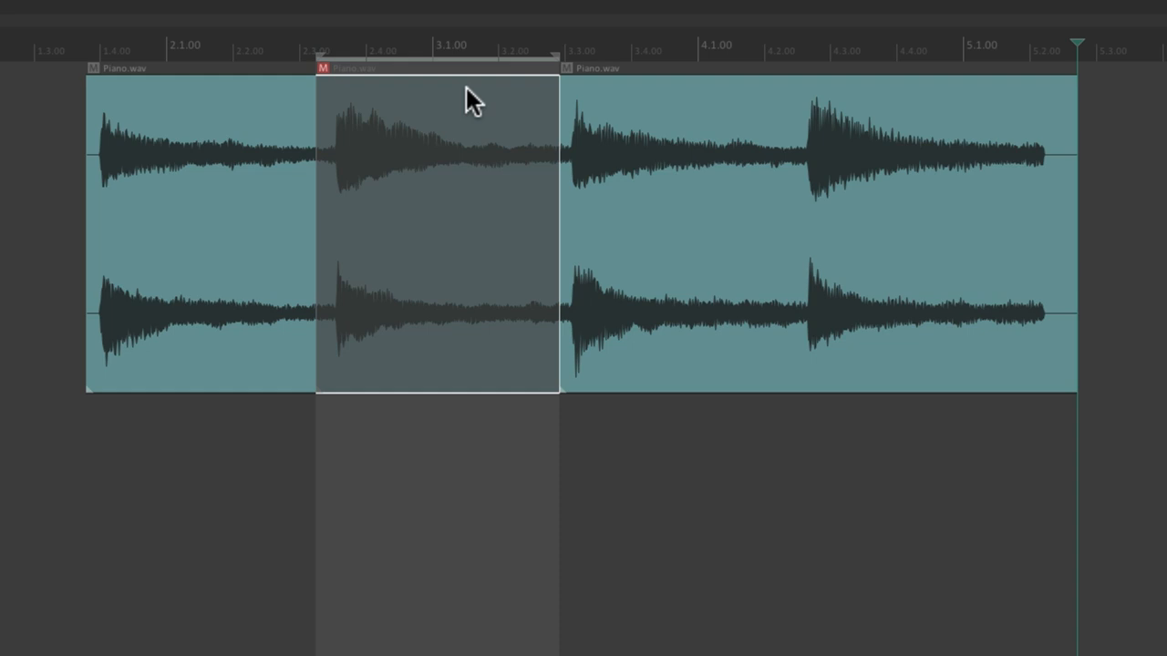
click(438, 68)
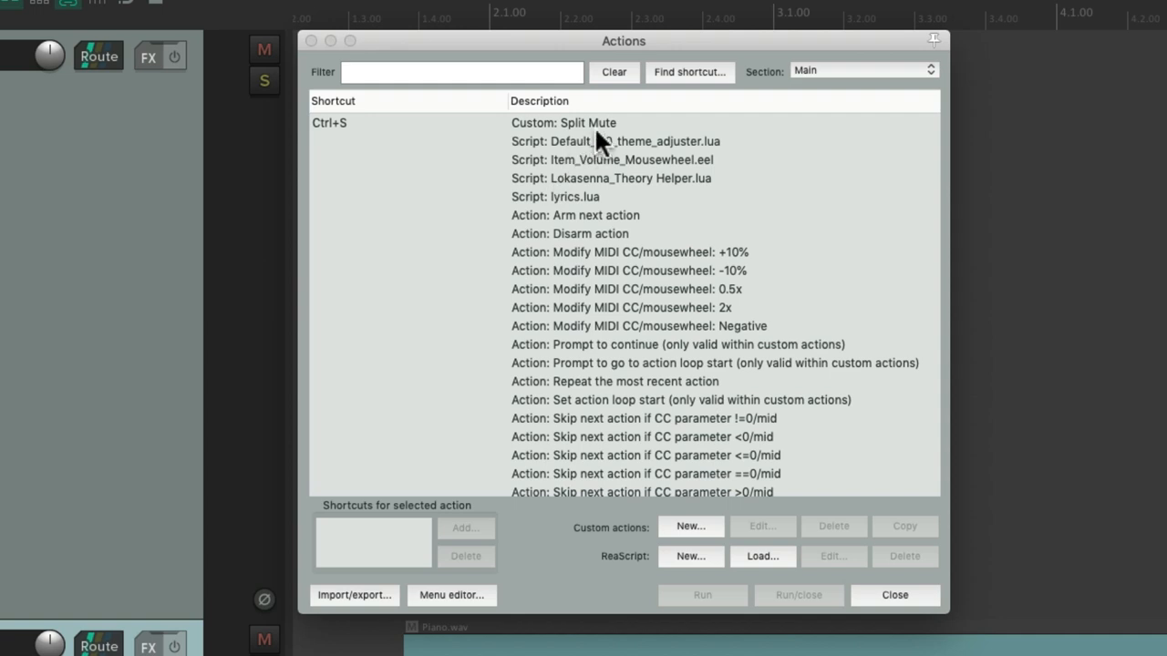
- Edit Custom: Split Mute and add 'Time selection: Remove time selection' as a step
click(563, 122)
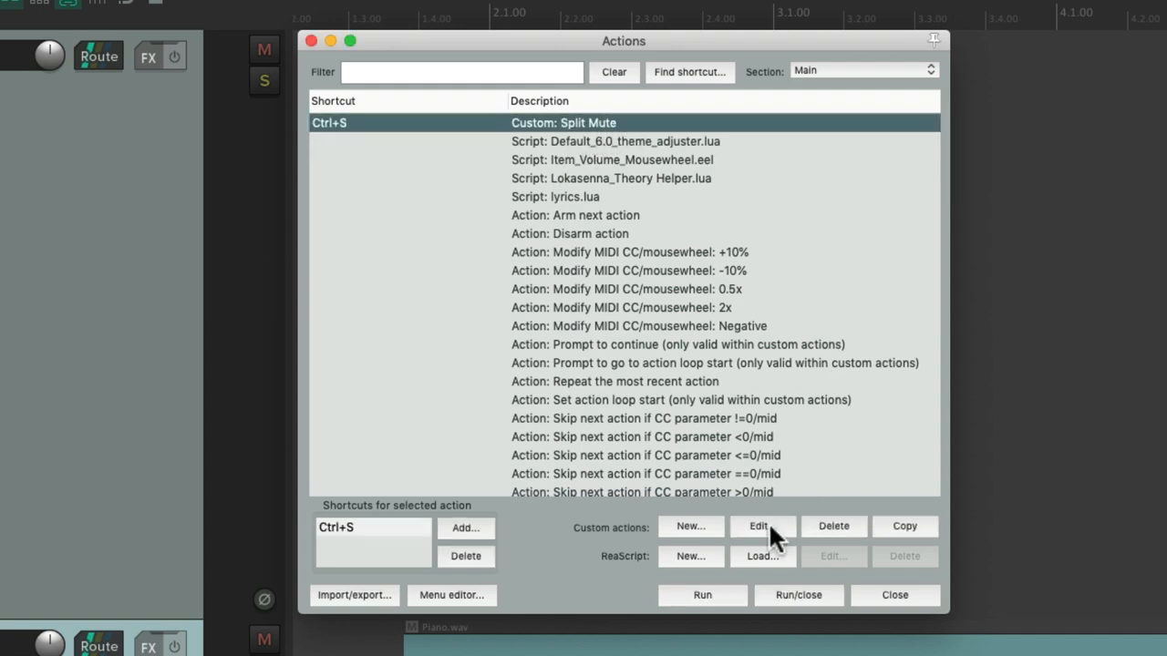
click(758, 526)
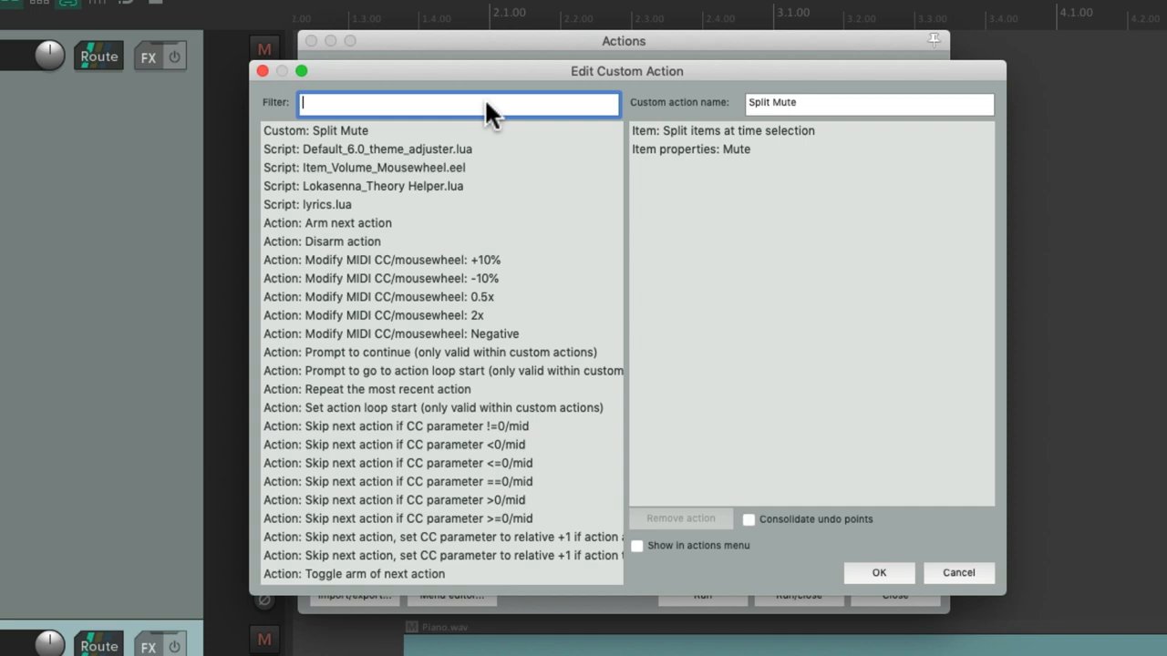
text(remove tim)
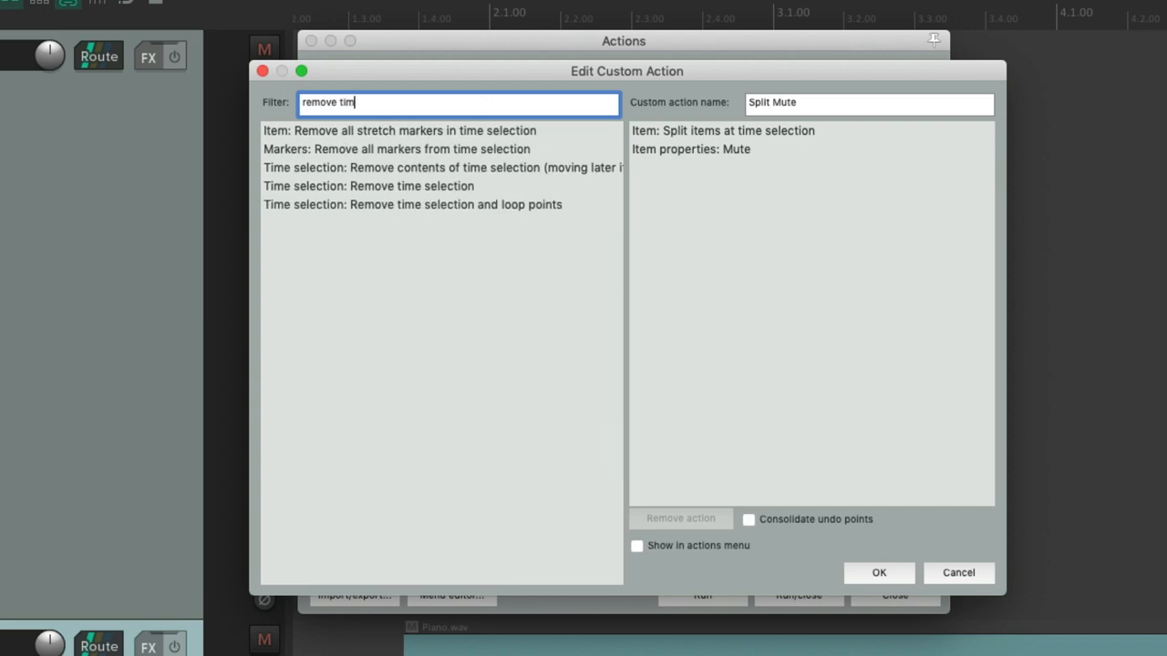
click(368, 186)
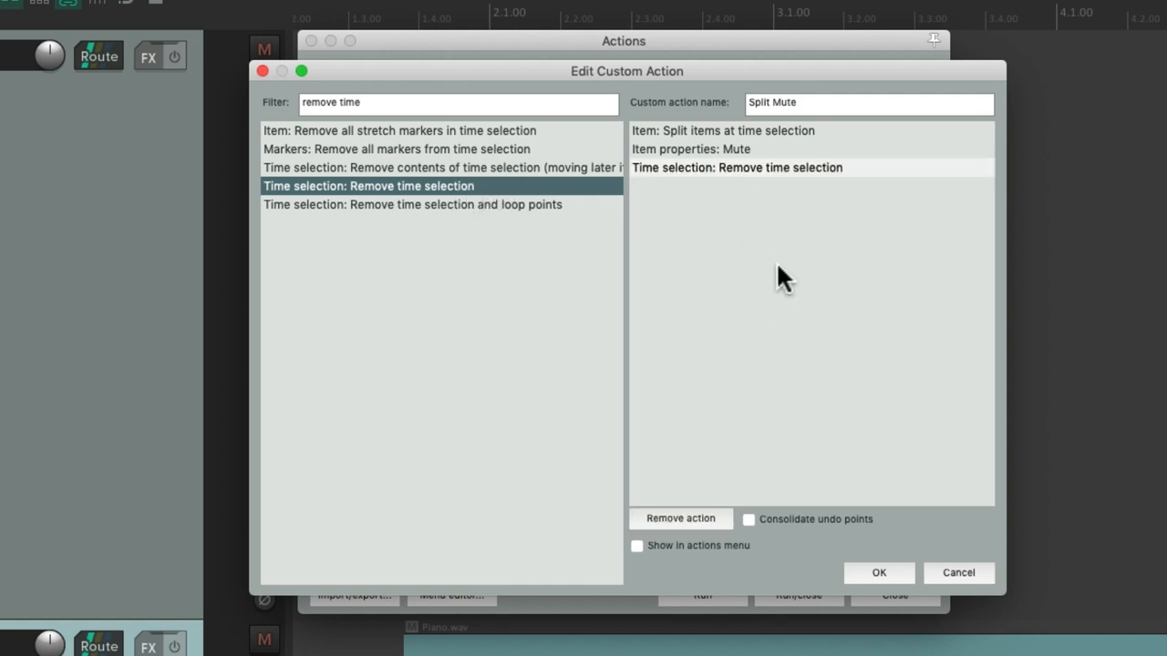
mouse_move(823, 258)
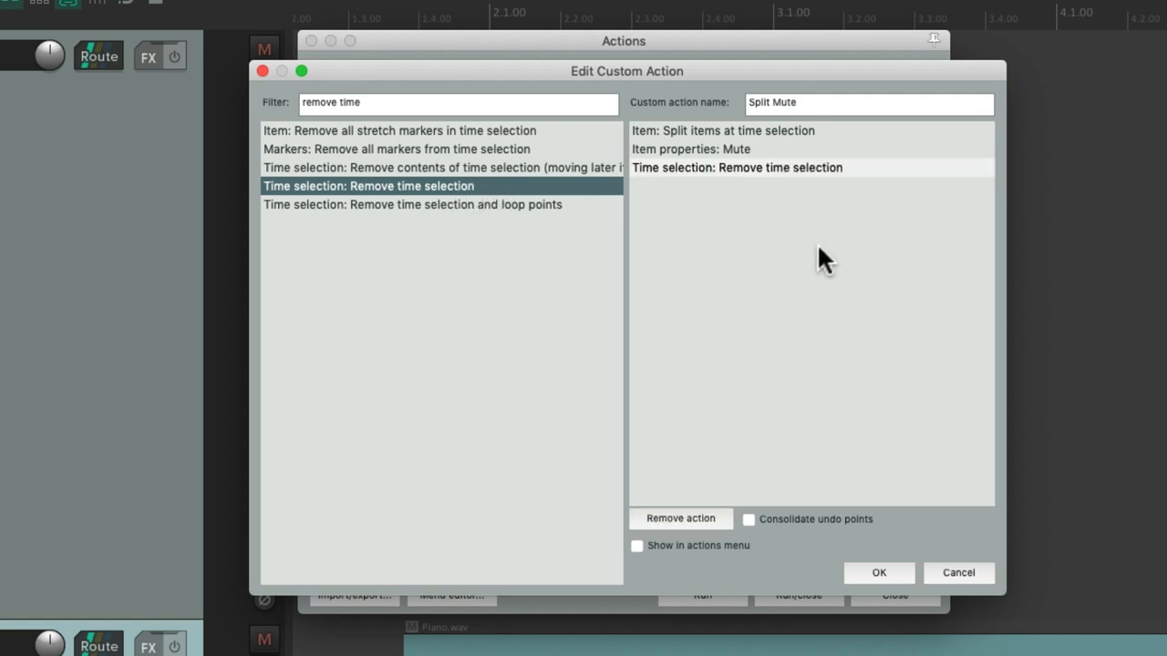
- Review the action's split and mute steps, then save the revised Split Mute
click(722, 131)
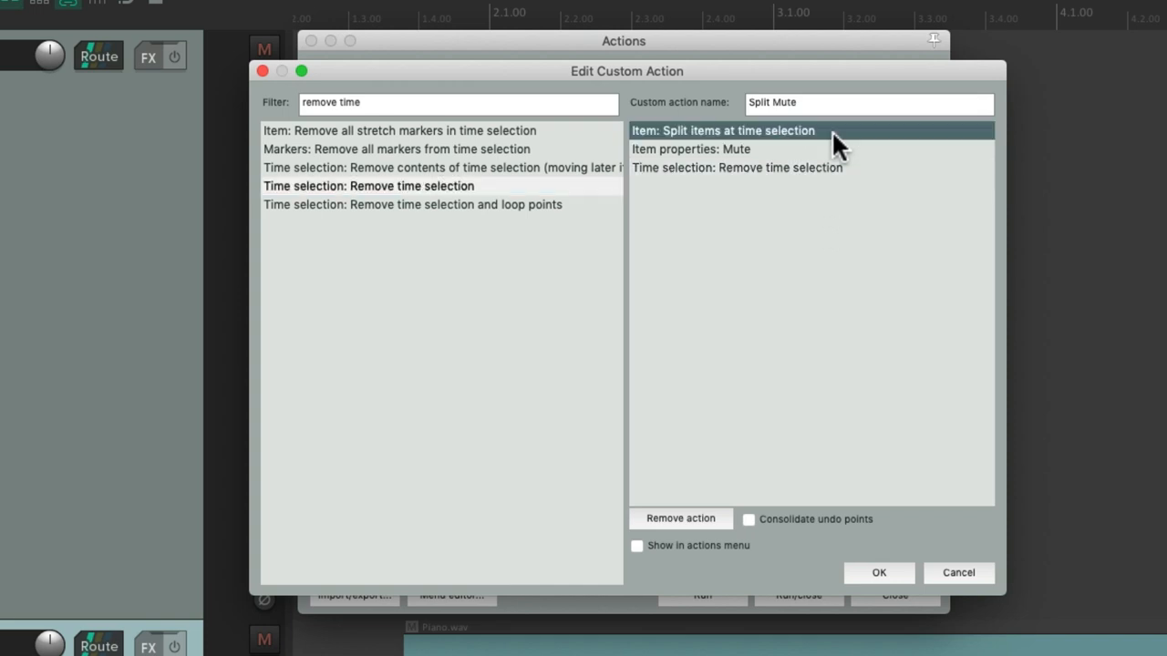
click(691, 149)
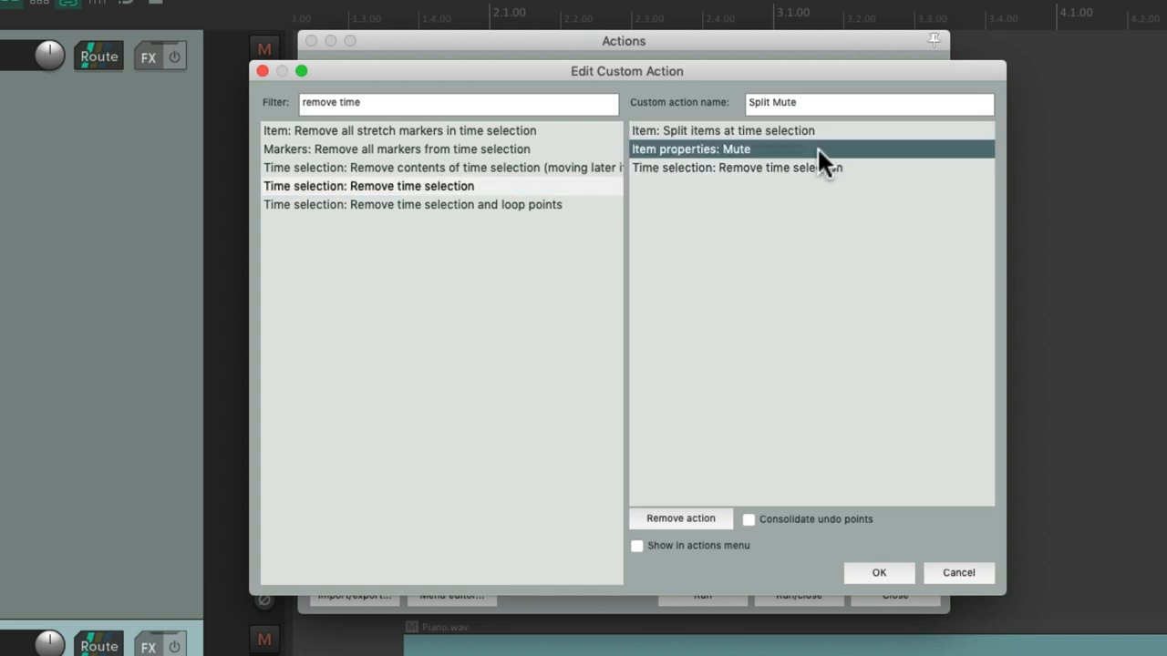
click(738, 167)
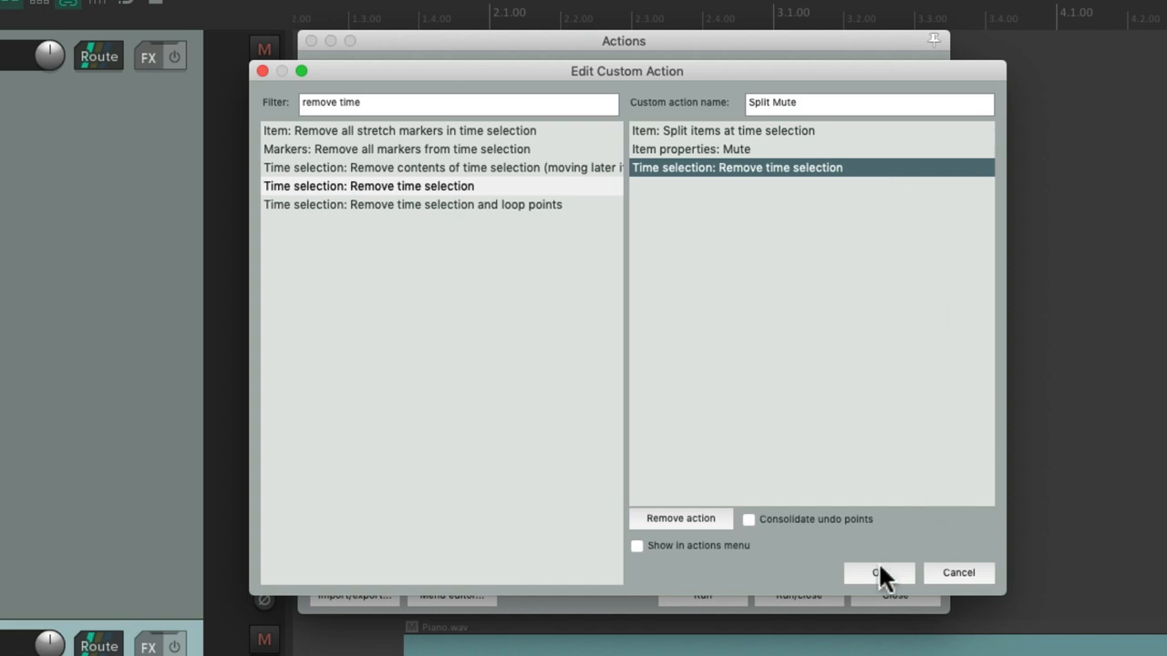
click(873, 573)
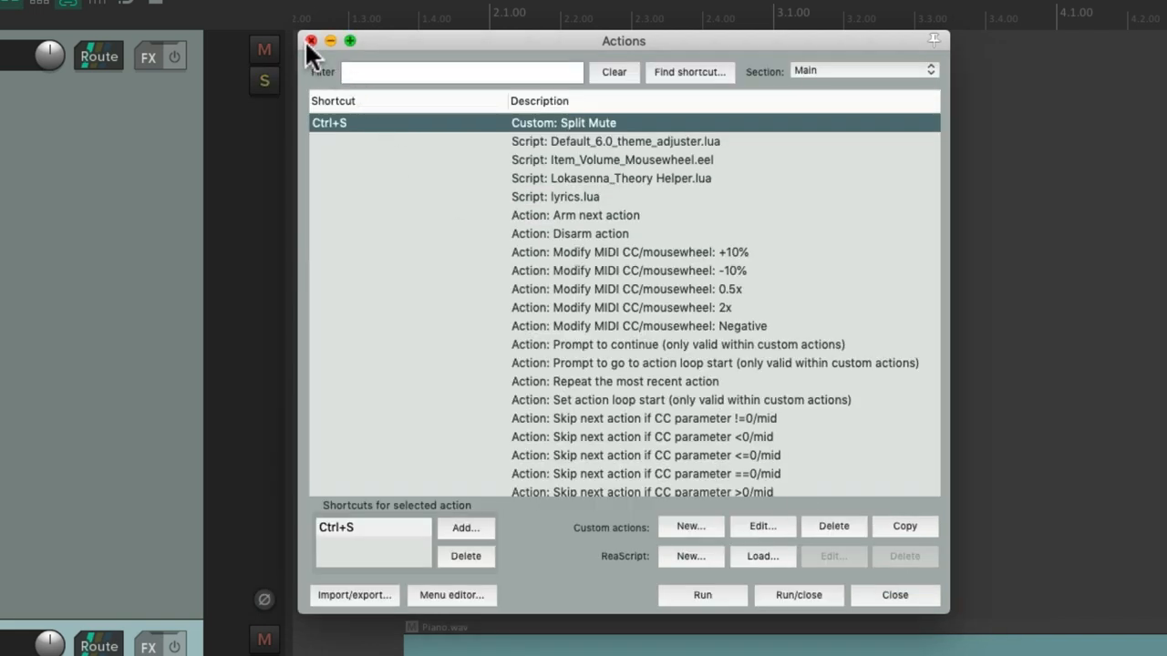
- Close the Actions list to return to the Piano.wav item
click(312, 40)
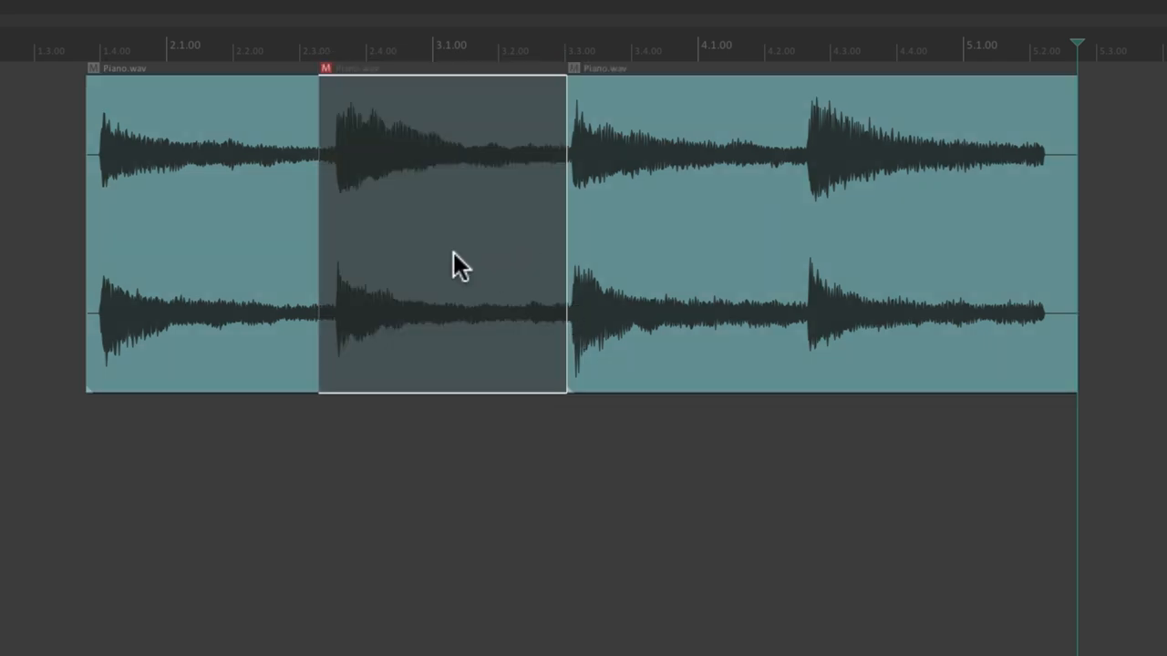
mouse_move(437, 146)
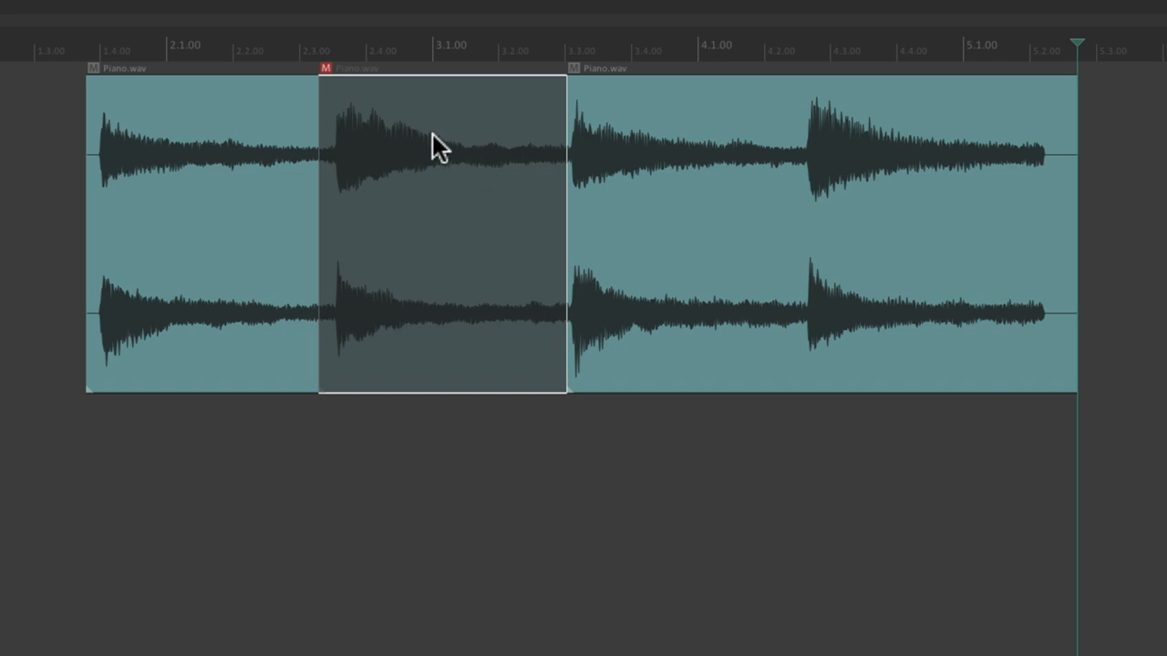
mouse_move(415, 150)
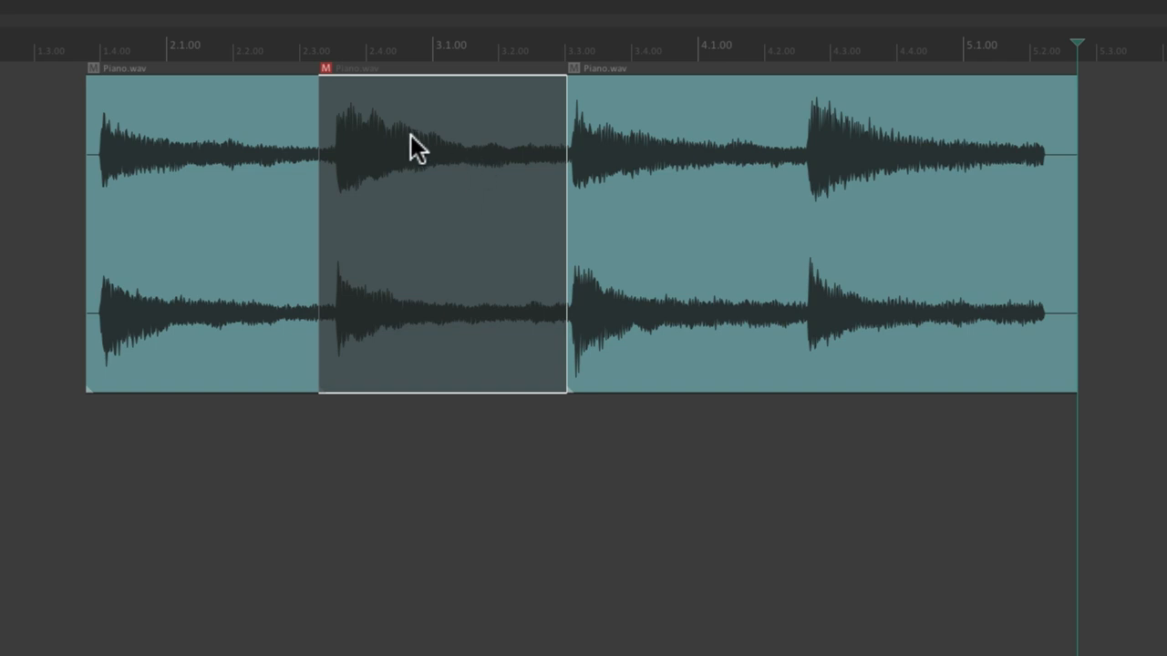